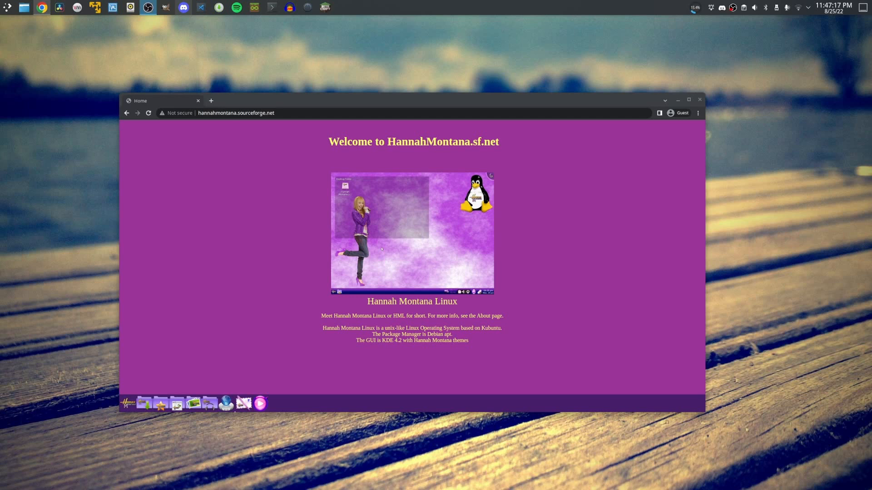
mouse_move(652, 104)
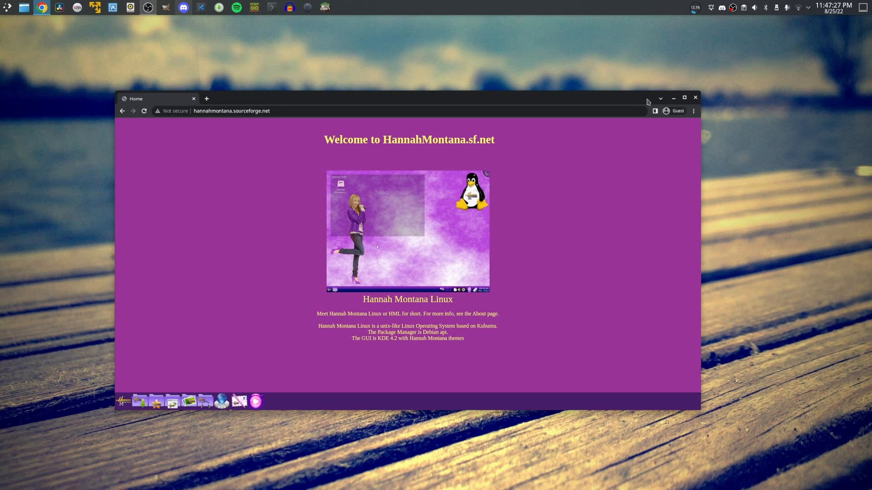
mouse_move(646, 120)
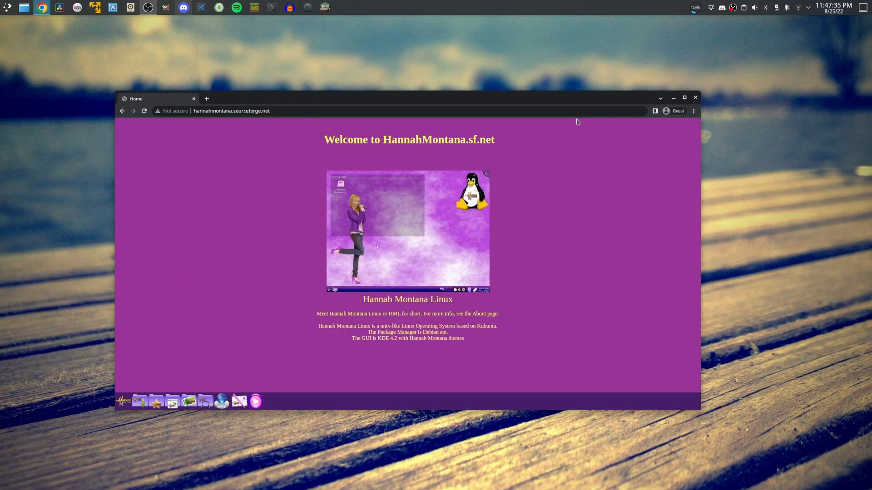
mouse_move(652, 125)
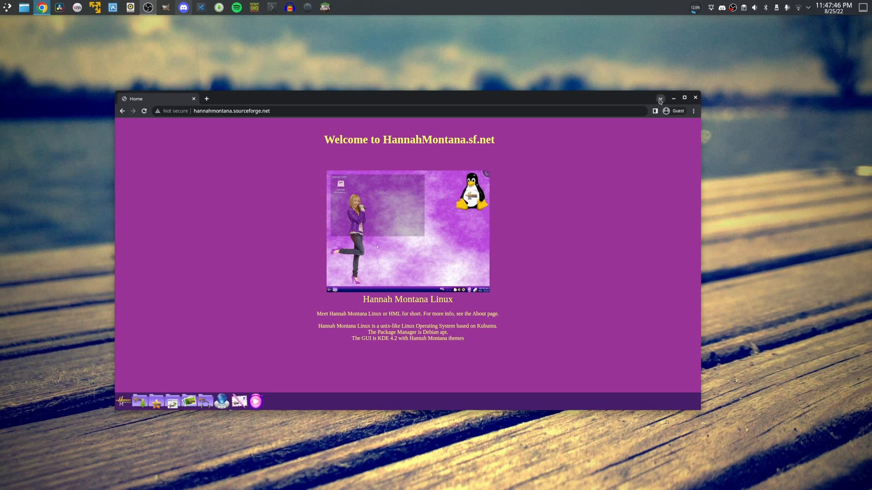
- Create a new VM named 'Hannah Montana Linux' with type Linux, version Ubuntu (32-bit)
left_click(673, 98)
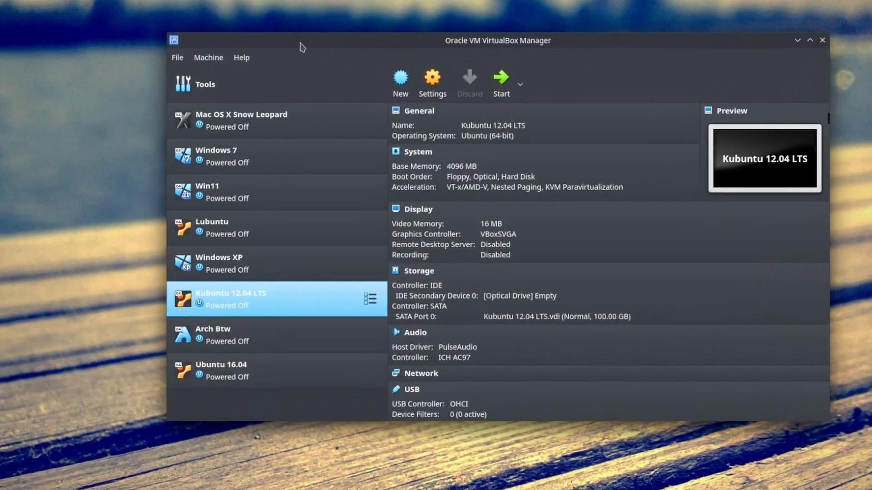
left_click(400, 79)
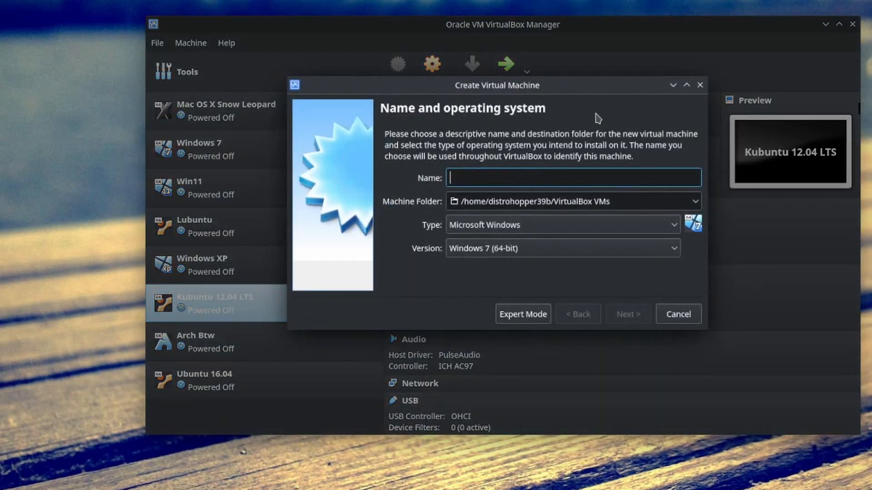
mouse_move(573, 105)
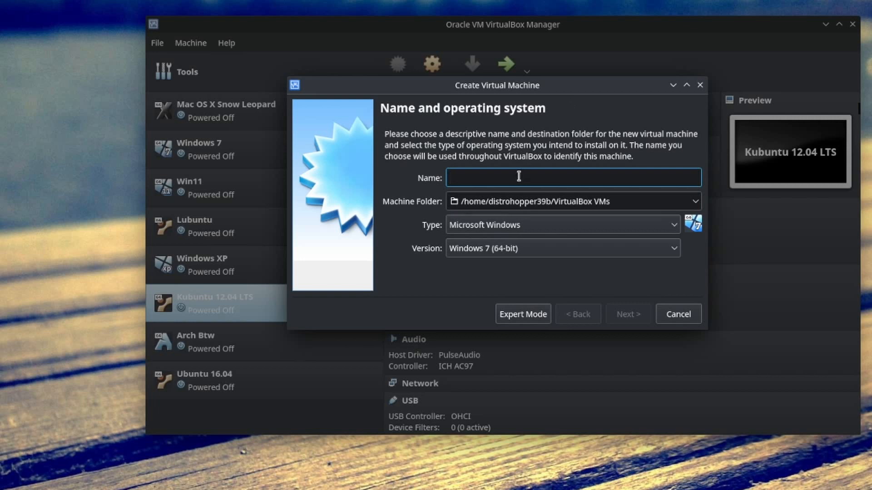
type("Hannah M")
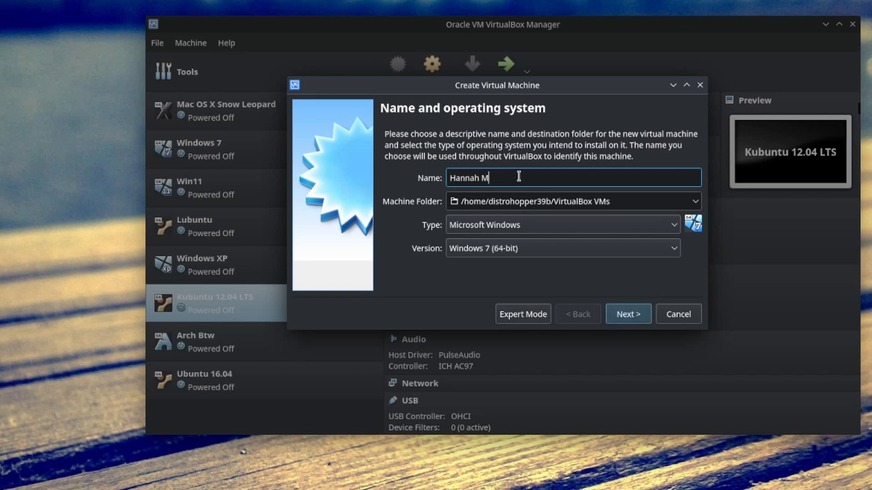
type("ontana Linux")
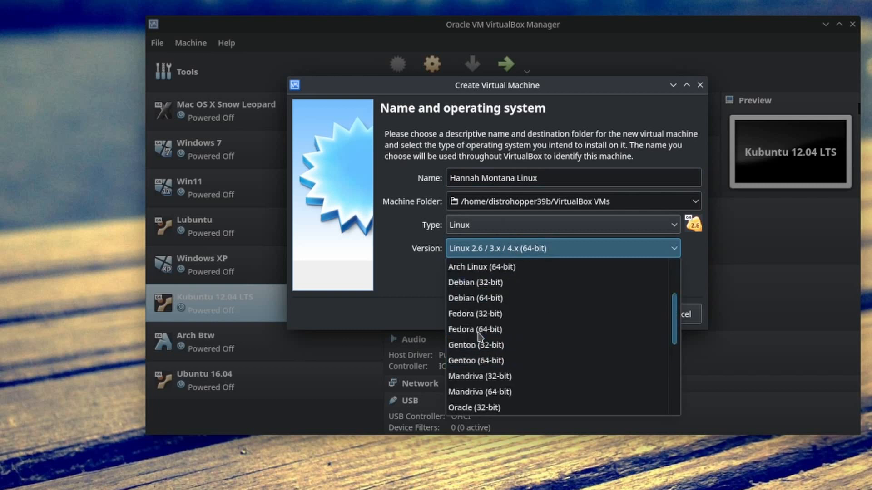
left_click(475, 391)
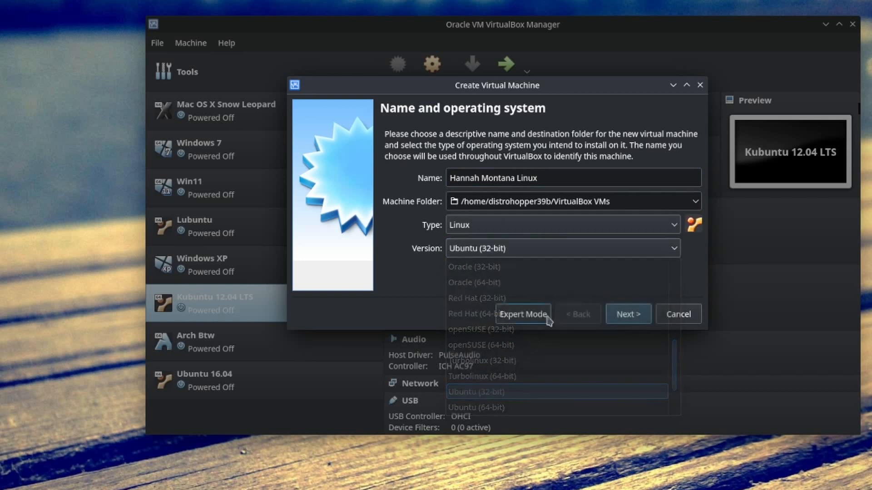
- Keep the default 1024 MB memory and proceed to the hard disk choice
left_click(627, 313)
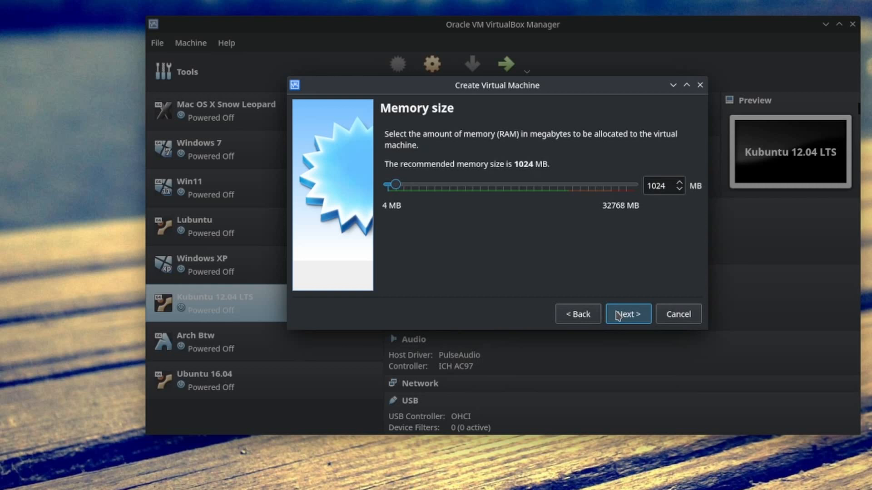
left_click(627, 314)
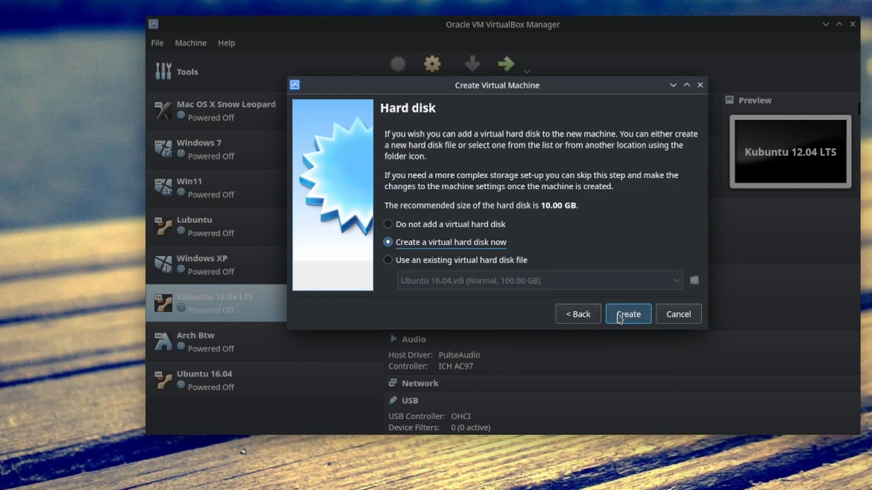
- Create a 35.00 GB dynamically allocated virtual hard disk, finishing the machine
left_click(628, 314)
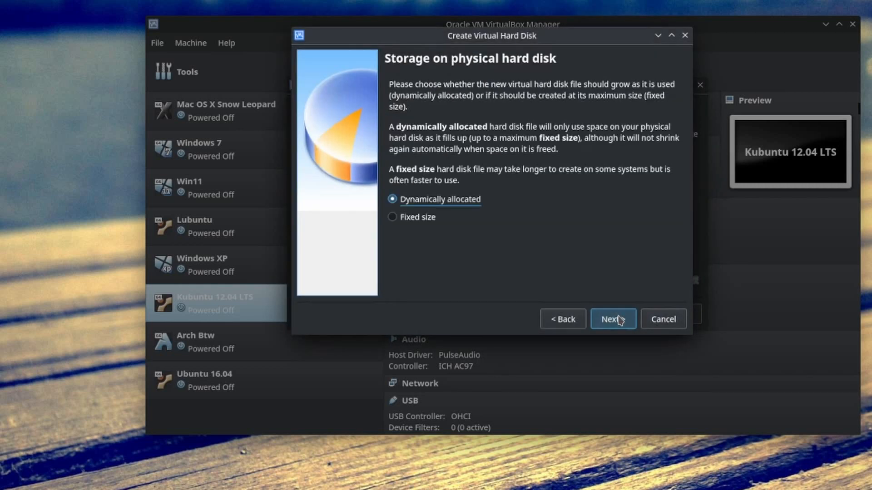
left_click(612, 319)
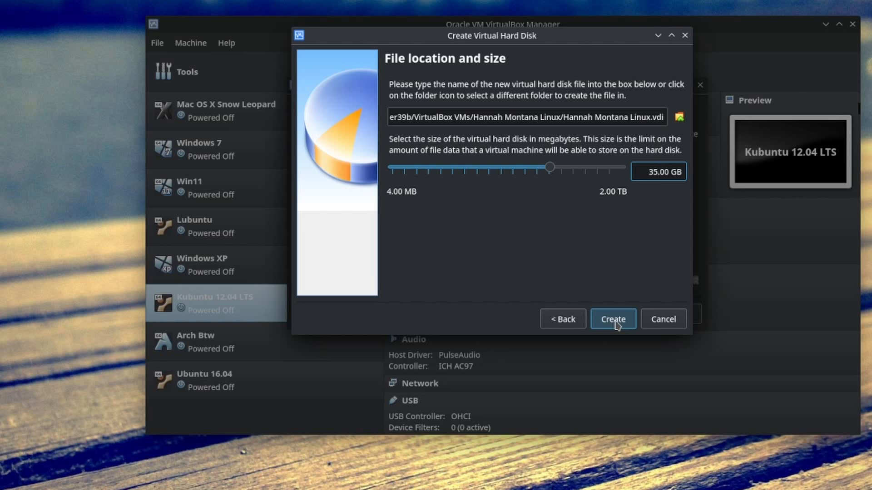
left_click(612, 319)
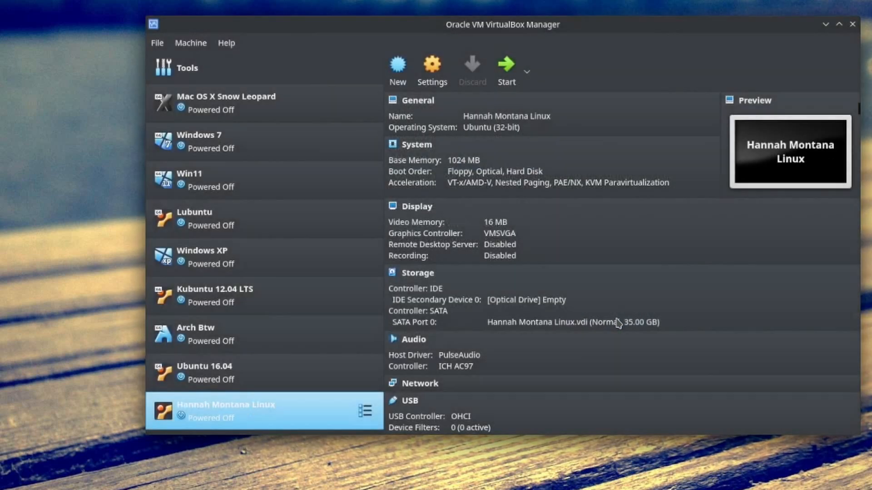
mouse_move(433, 71)
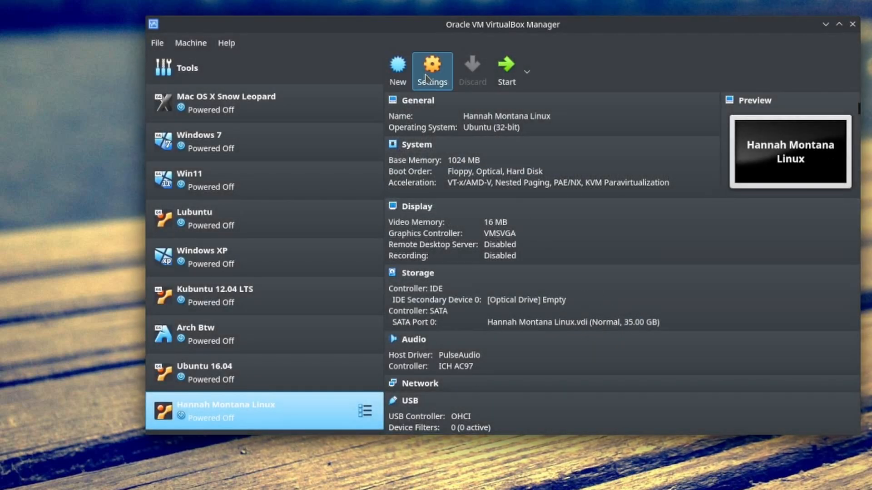
- Attach hannah_montana_linux_x86_basic_edition.iso to the VM's optical drive in Storage settings
left_click(431, 64)
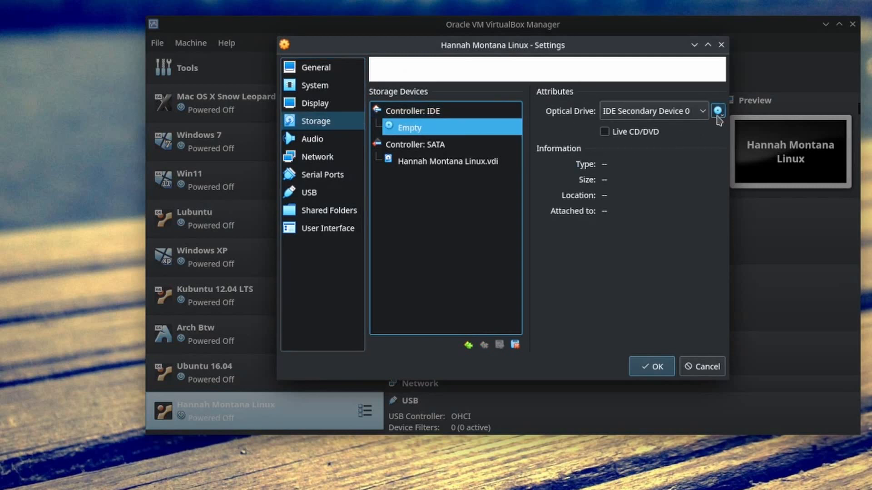
left_click(717, 110)
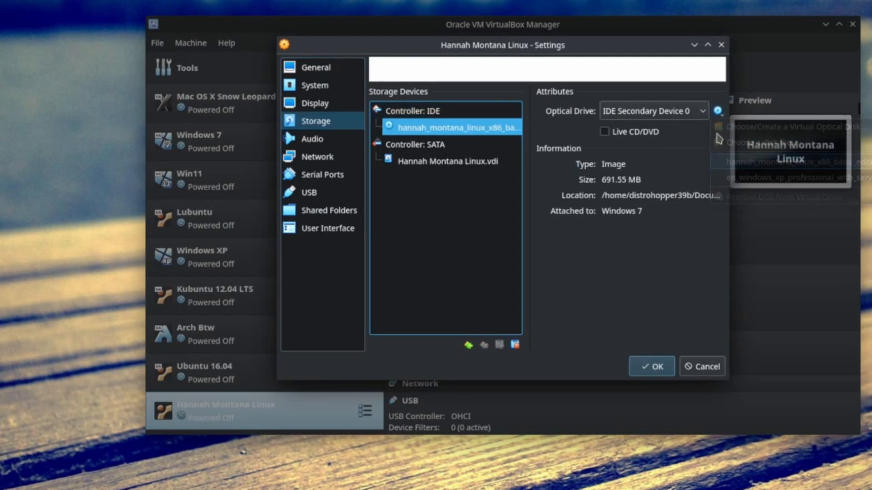
mouse_move(717, 110)
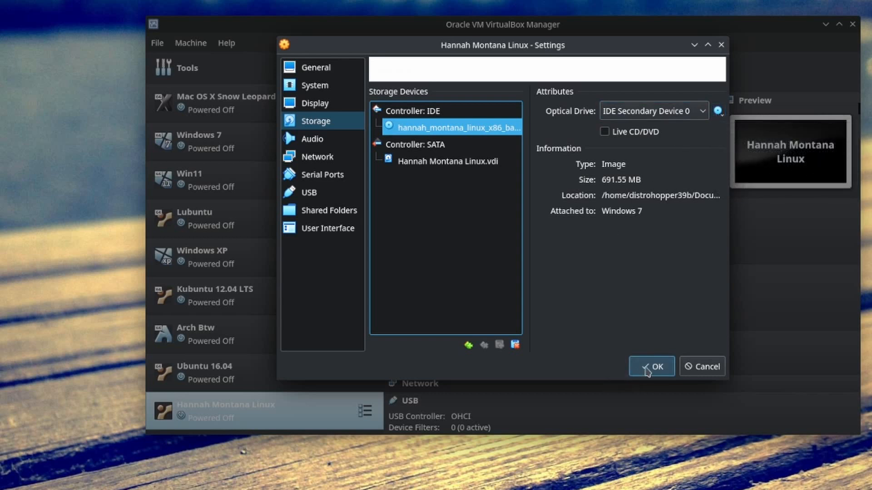
left_click(652, 366)
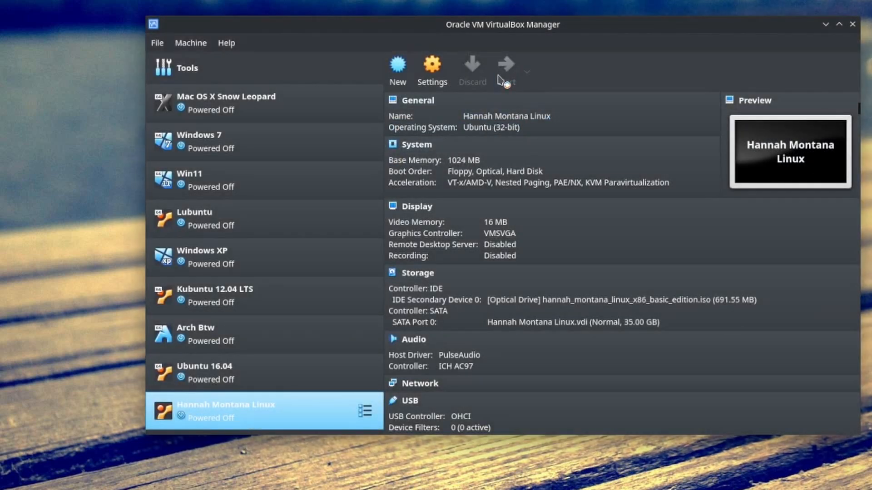
- Start the VM and boot from the ISO in English into the installer's welcome step
left_click(505, 64)
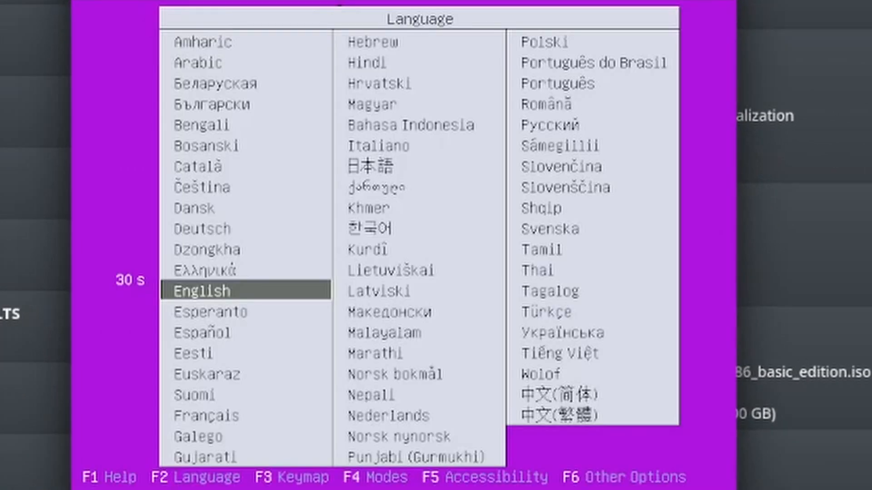
key("Return")
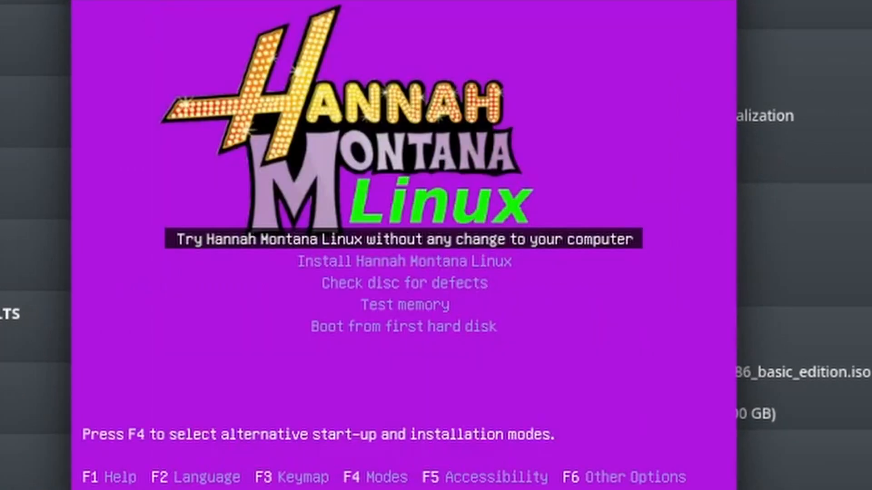
key("Down")
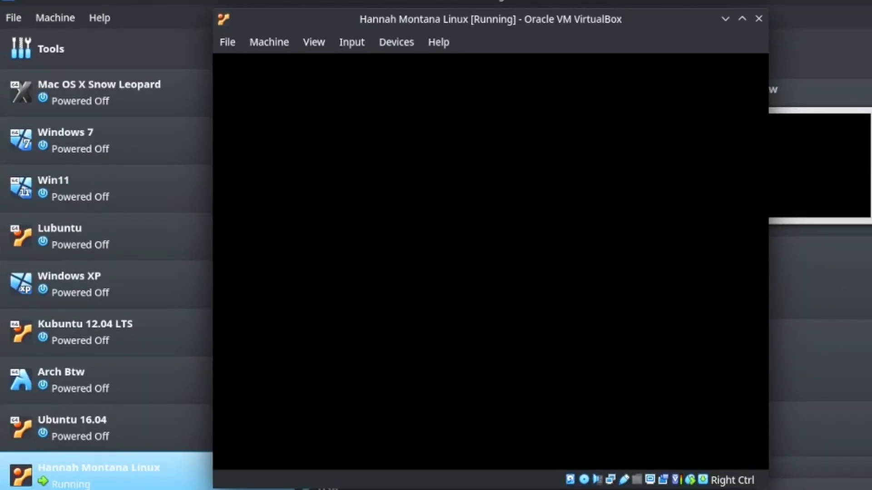
left_click(227, 42)
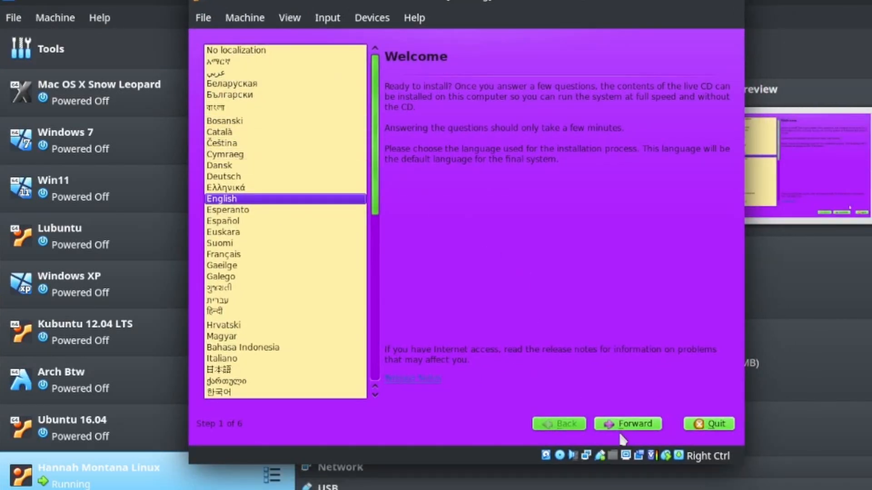
- Accept English, the New York time zone, the USA keyboard, and install to the entire disk
left_click(627, 424)
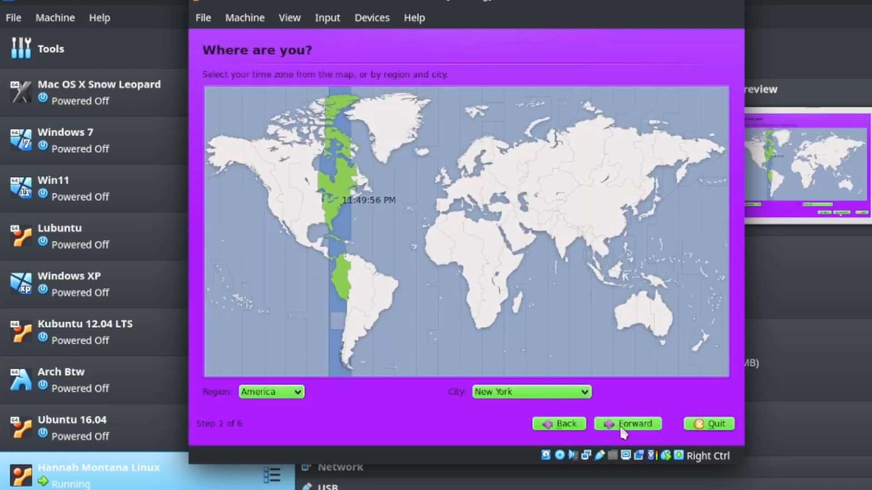
left_click(627, 424)
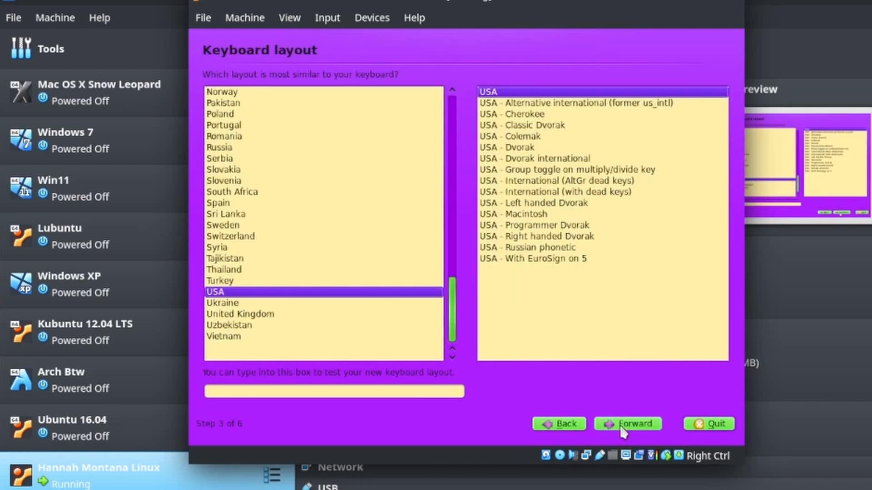
left_click(627, 424)
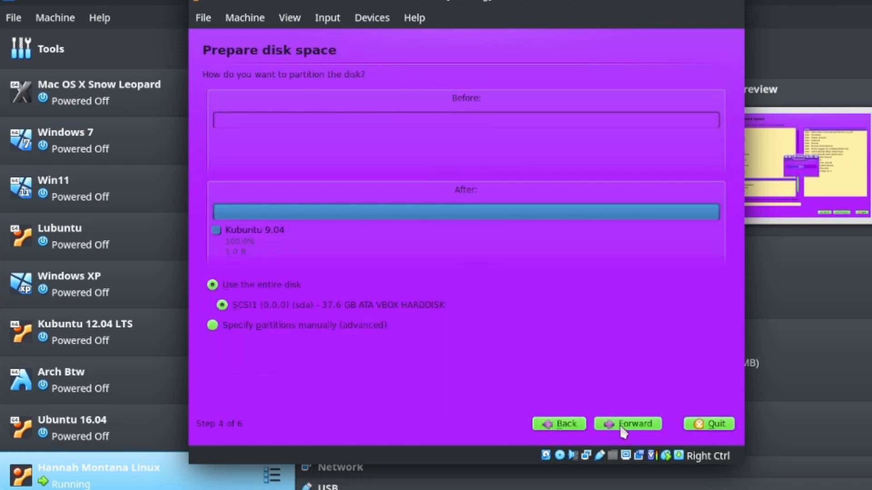
left_click(628, 424)
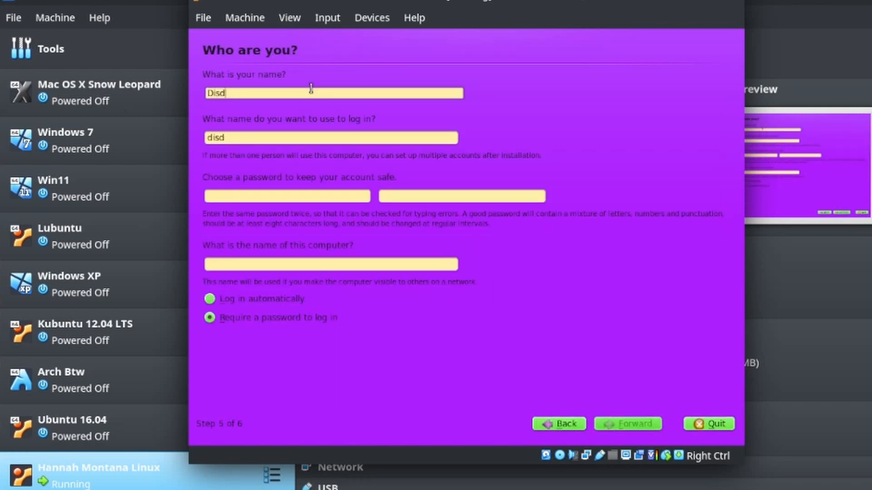
type("DistroHopper39B")
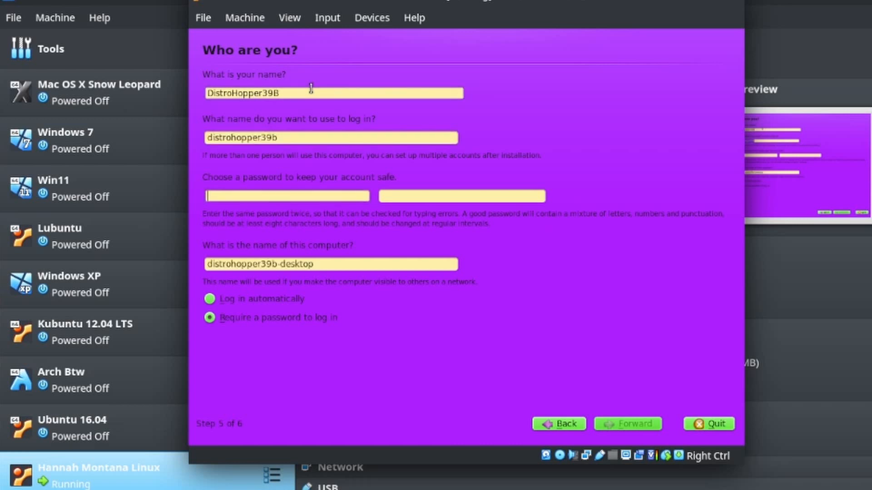
type("password")
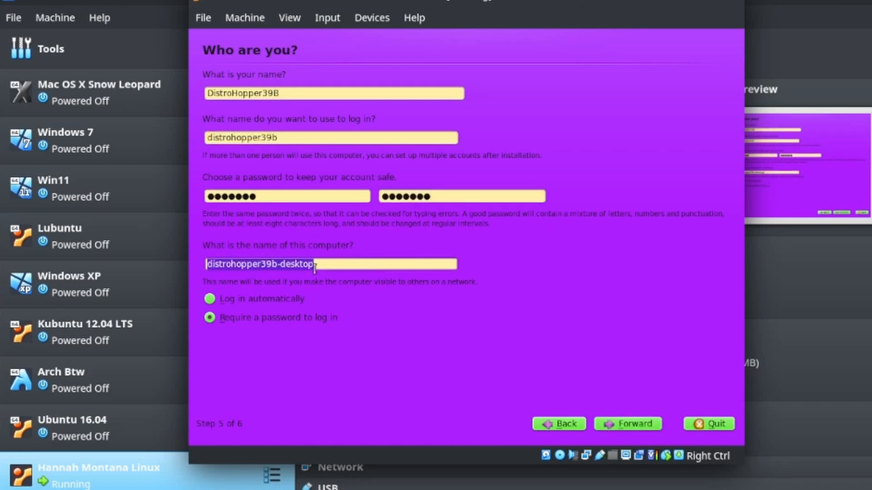
type("hannah-montana-t")
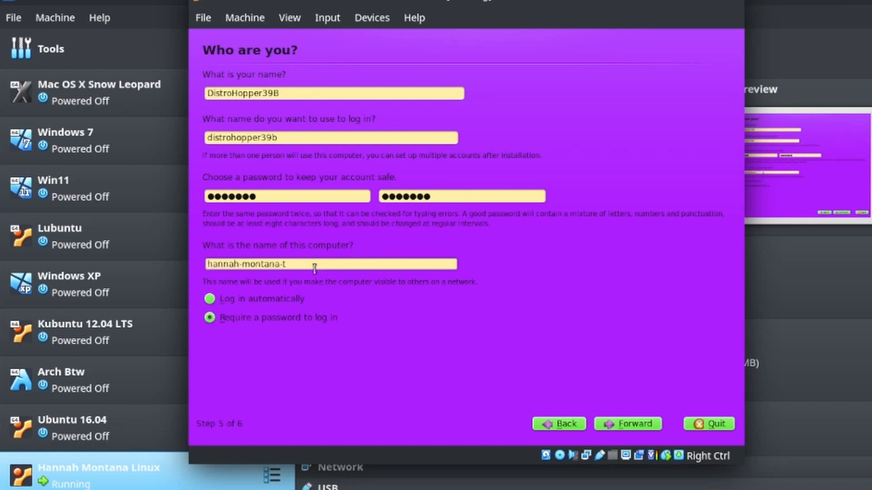
type("v")
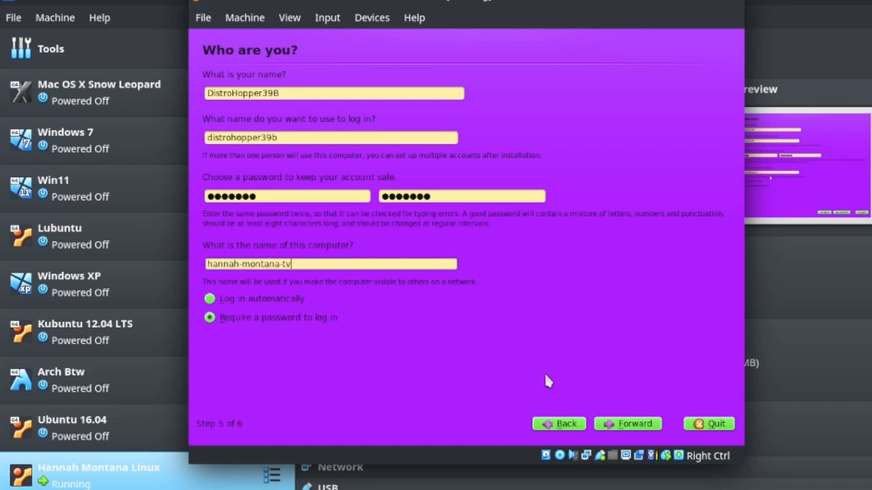
left_click(628, 424)
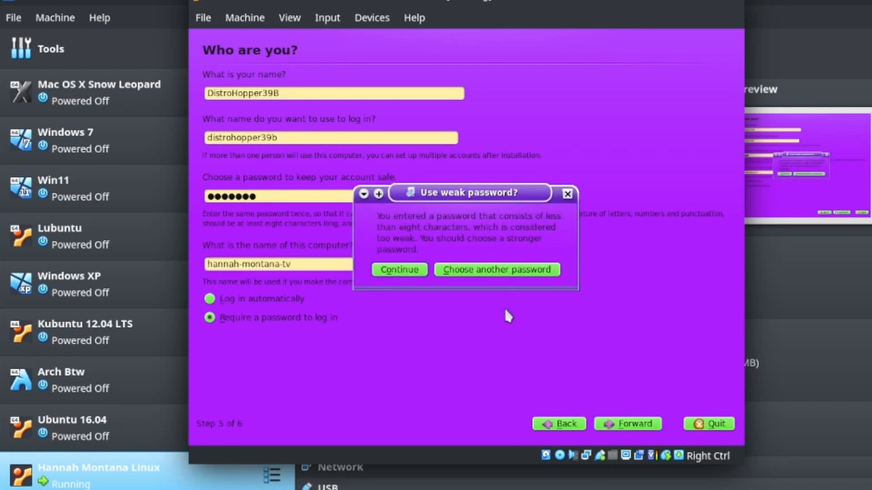
- Accept the weak-password warning and start installing Hannah Montana Linux to the disk
left_click(398, 270)
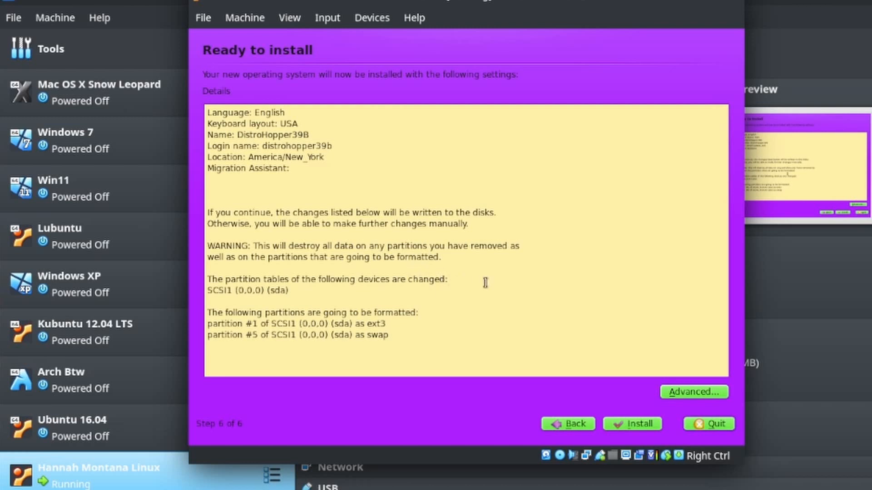
left_click(632, 424)
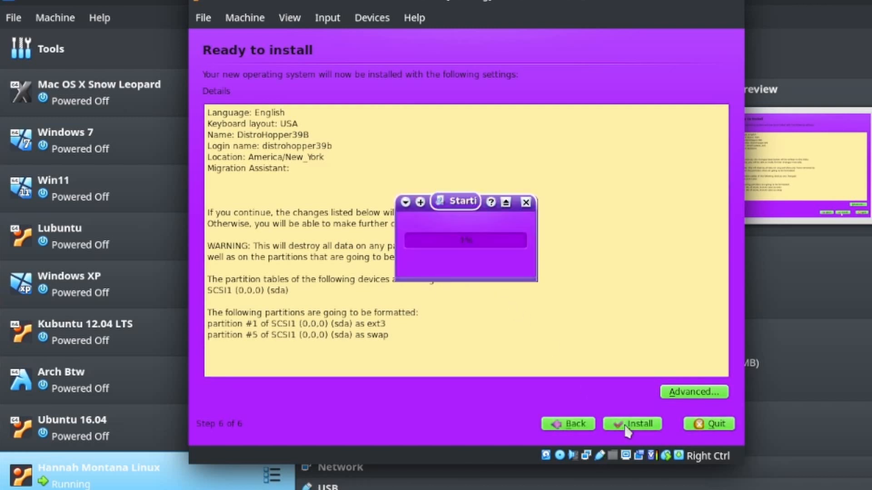
left_click(632, 424)
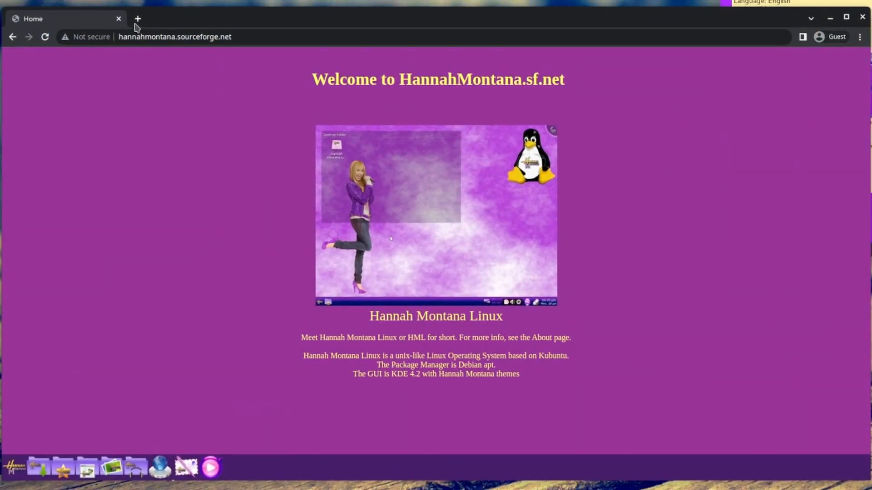
- Download github.com/davilla/atv-bootloader as a ZIP archive via the Code menu
left_click(137, 18)
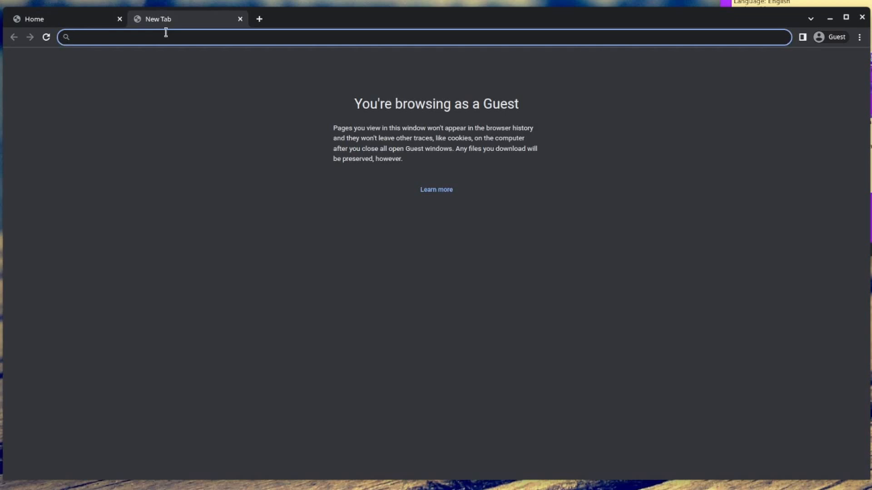
type("github")
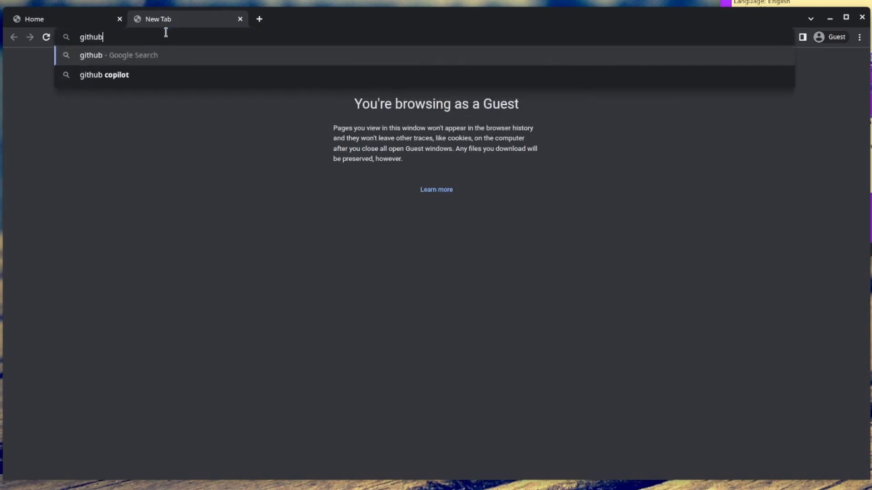
type(".com/davilla")
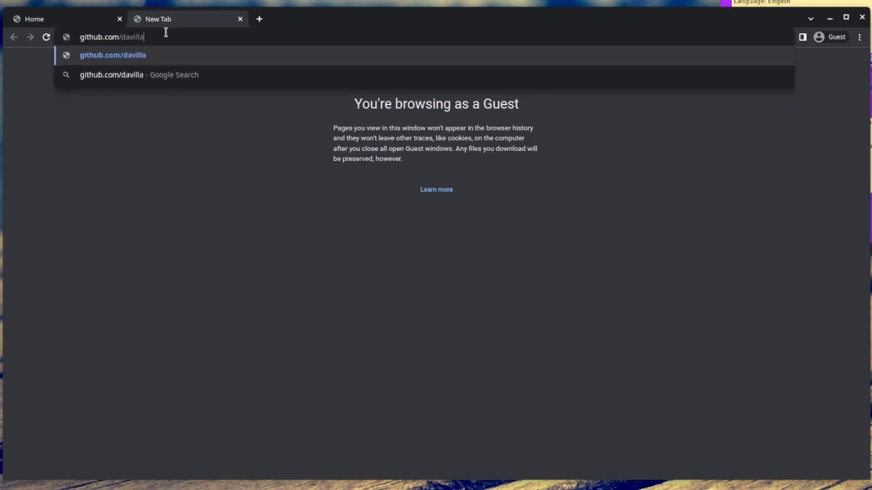
type("/atv-bootloader")
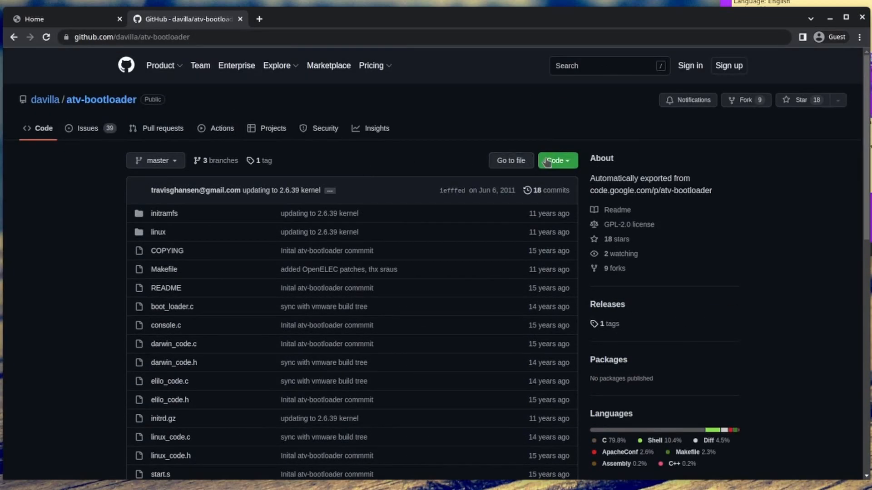
left_click(557, 160)
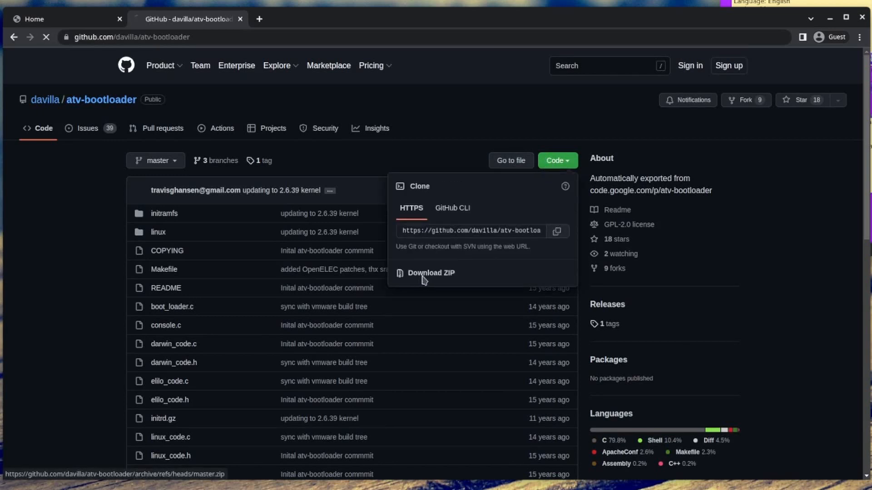
left_click(430, 273)
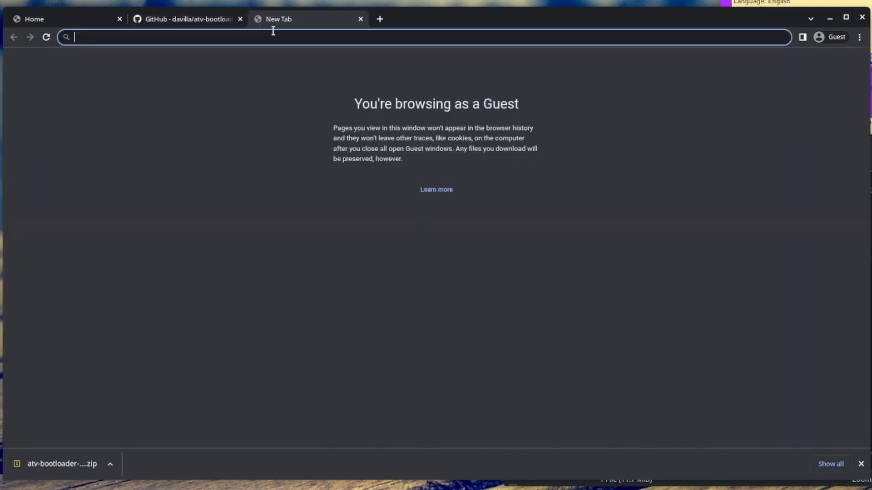
- Look up code.google.com/p/atv-bootloader on archive.org and open a 2011 capture
type("archive.o")
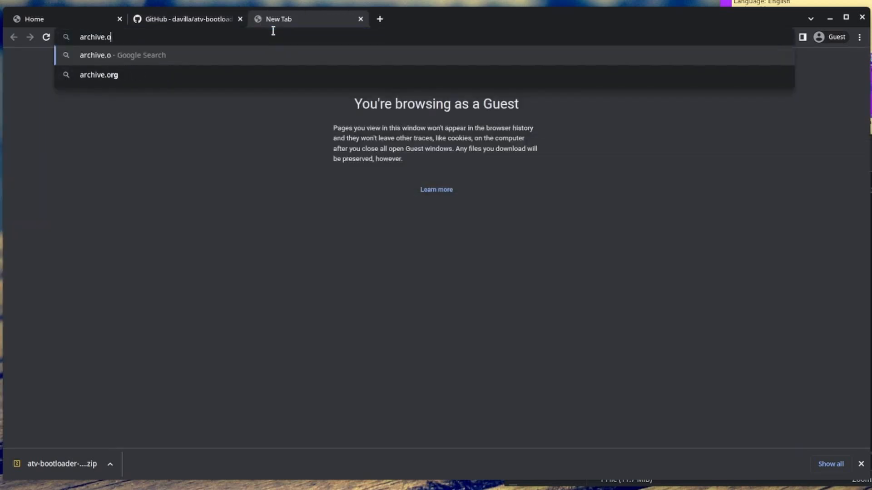
left_click(98, 75)
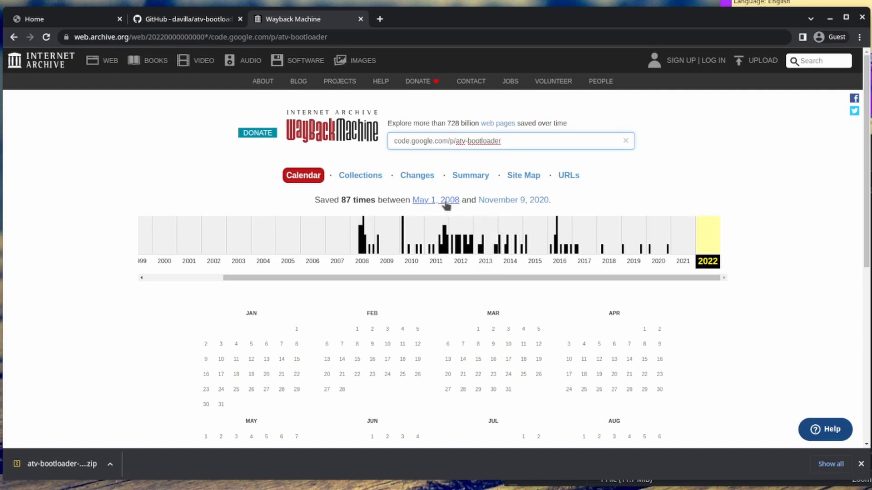
left_click(435, 200)
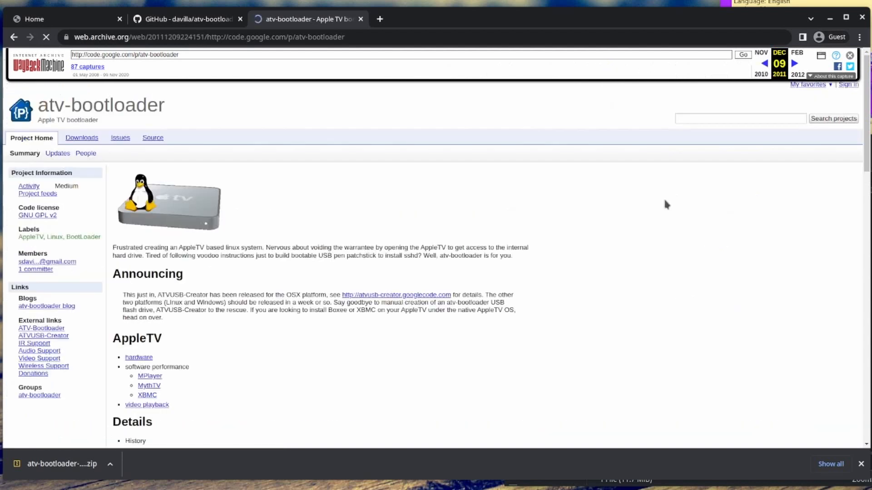
mouse_move(80, 137)
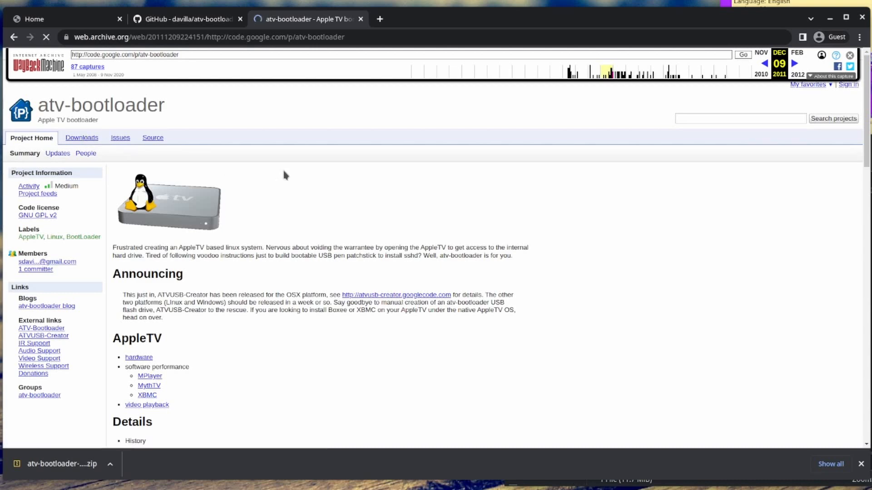
- Download darwin-cross.tar.gz from the archived Downloads list and extract it
left_click(81, 137)
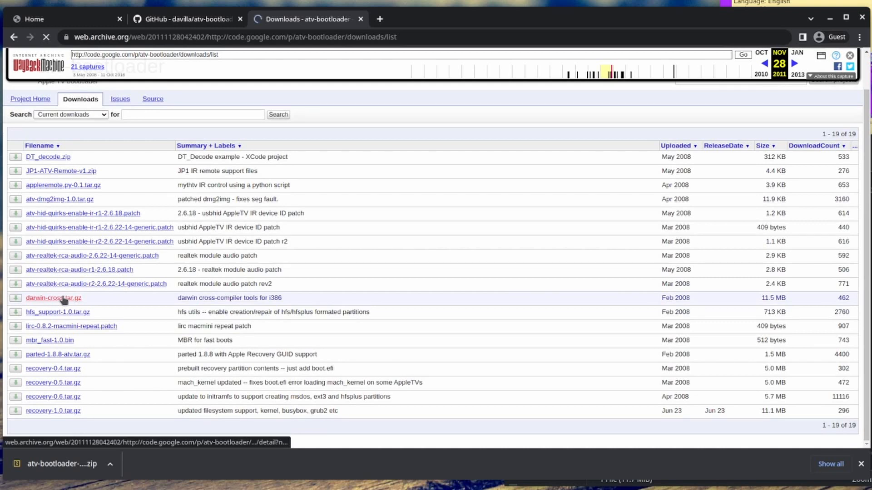
left_click(53, 297)
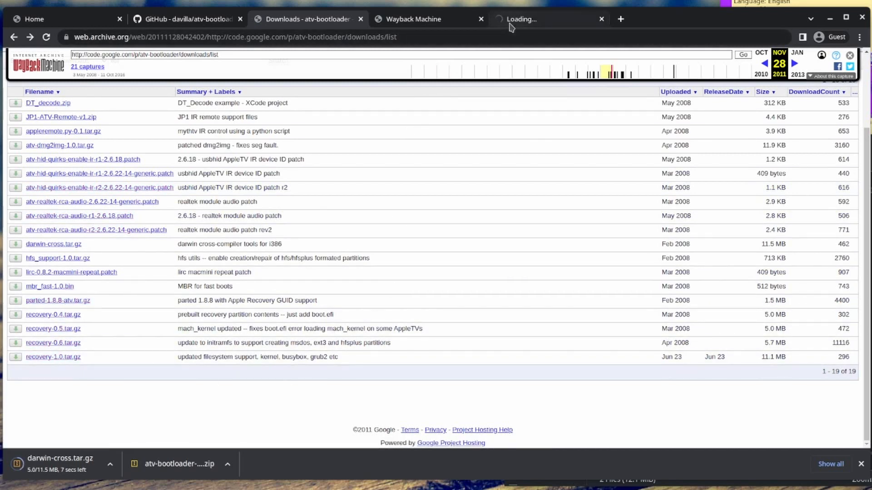
left_click(52, 357)
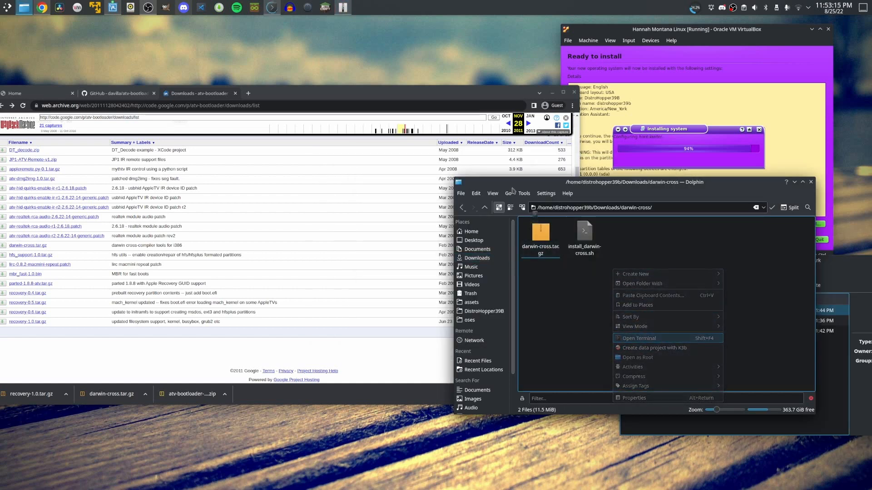
- Run ./install_darwin-cross.sh from a terminal in the darwin-cross folder
left_click(639, 338)
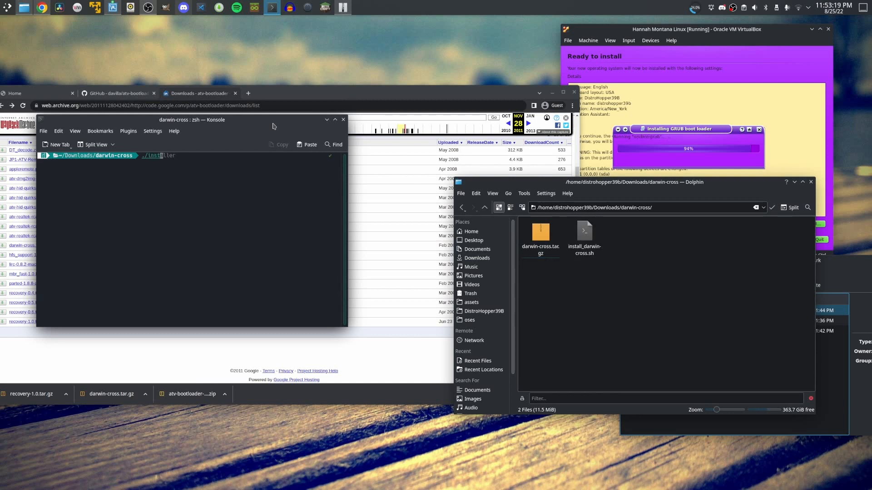
key("Return")
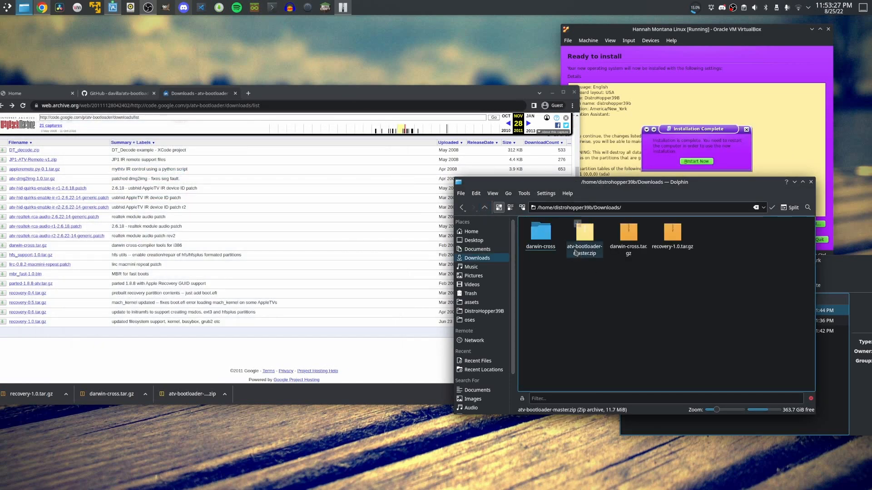
- Extract atv-bootloader-master.zip in Downloads and unpack recovery-1.0.tar.gz with Ark
left_click(584, 233)
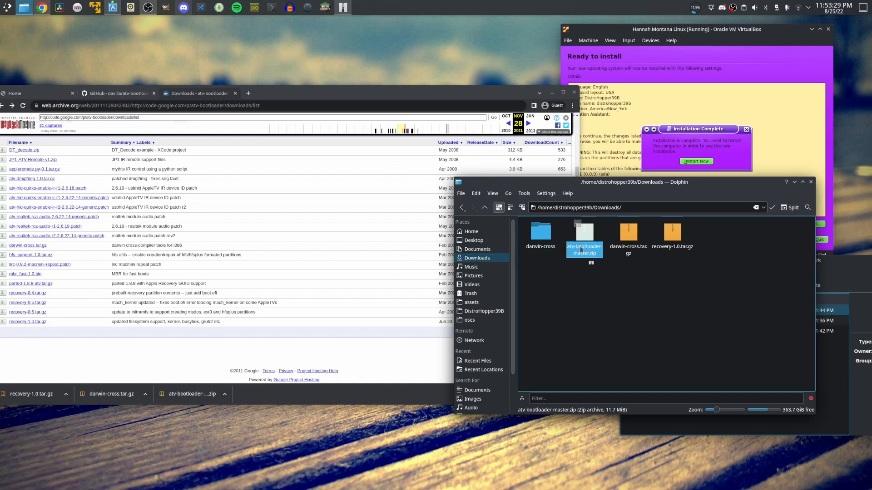
double_click(584, 230)
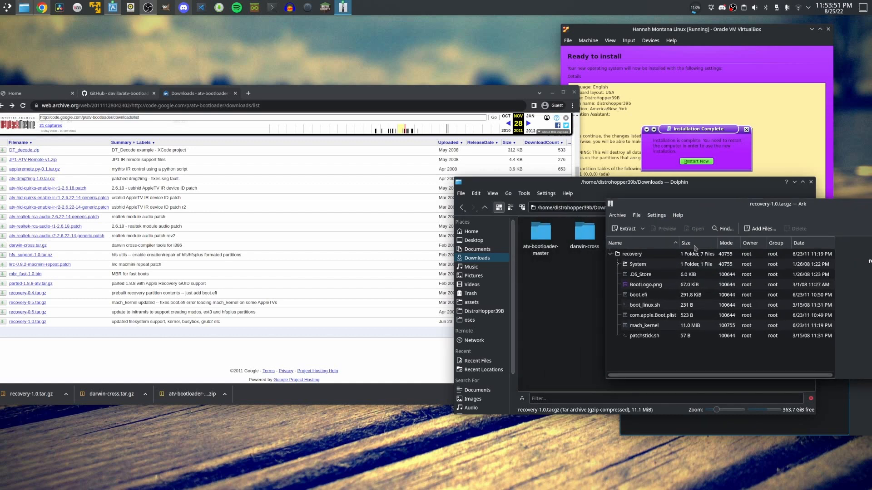
left_click(631, 253)
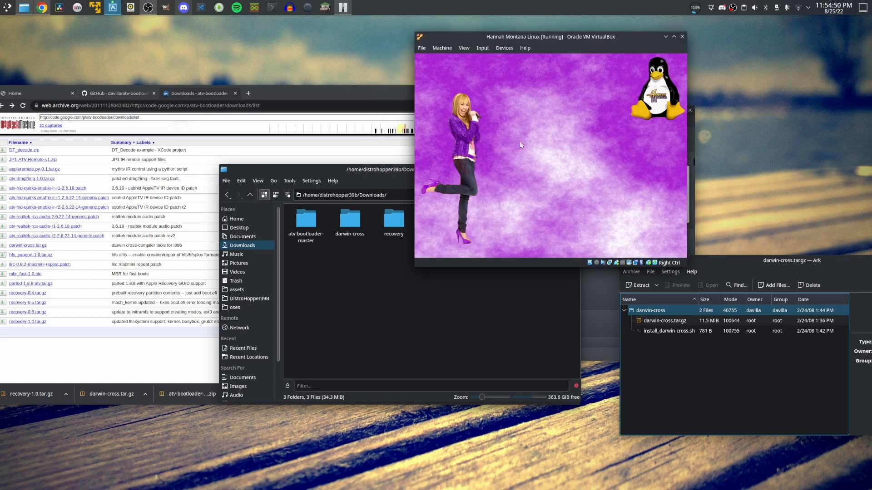
mouse_move(500, 115)
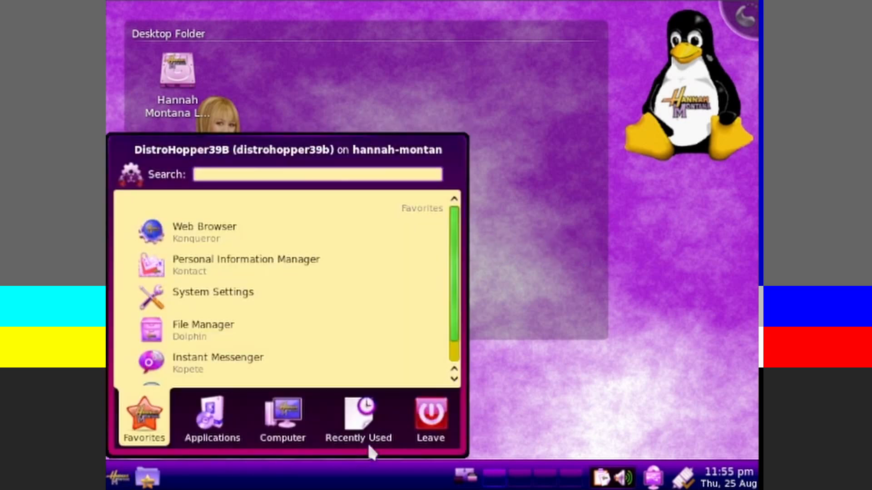
- Browse the guest's application menu and bring up VirtualBox's Close Virtual Machine options
left_click(431, 416)
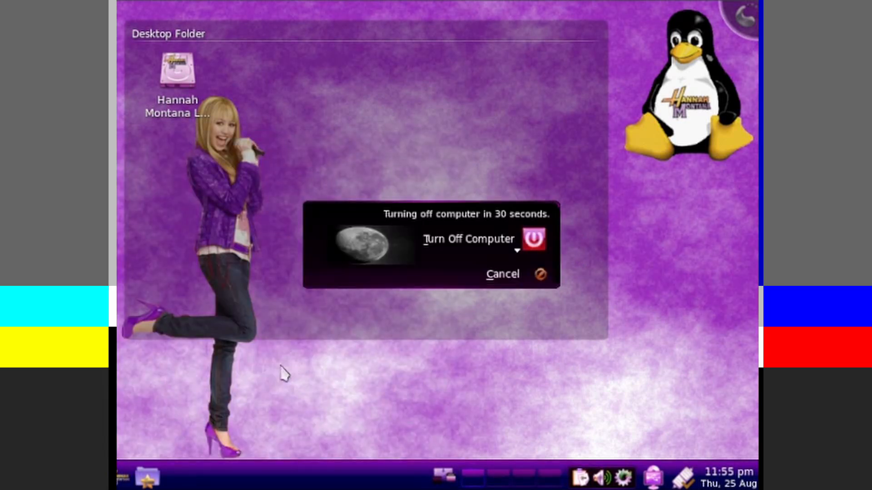
left_click(501, 273)
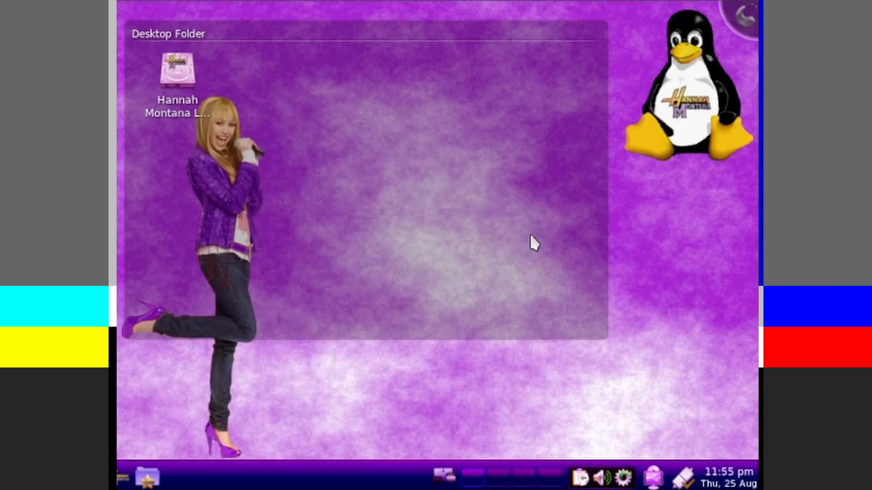
mouse_move(122, 479)
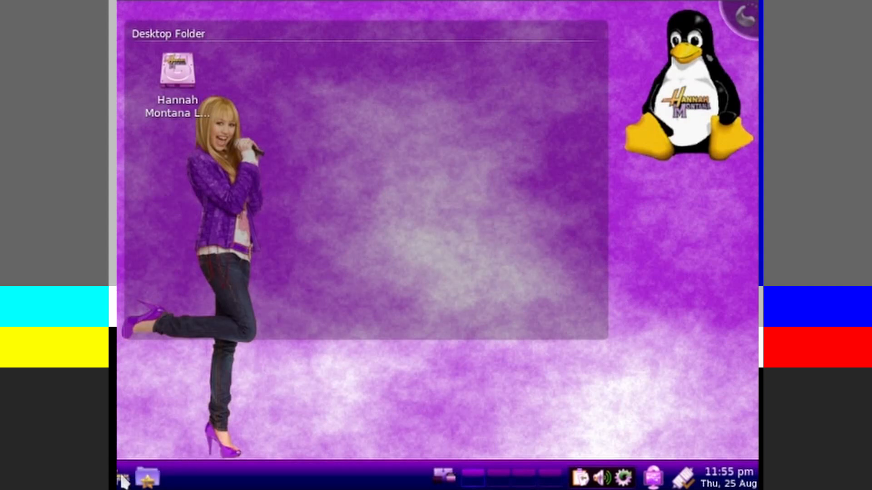
left_click(121, 478)
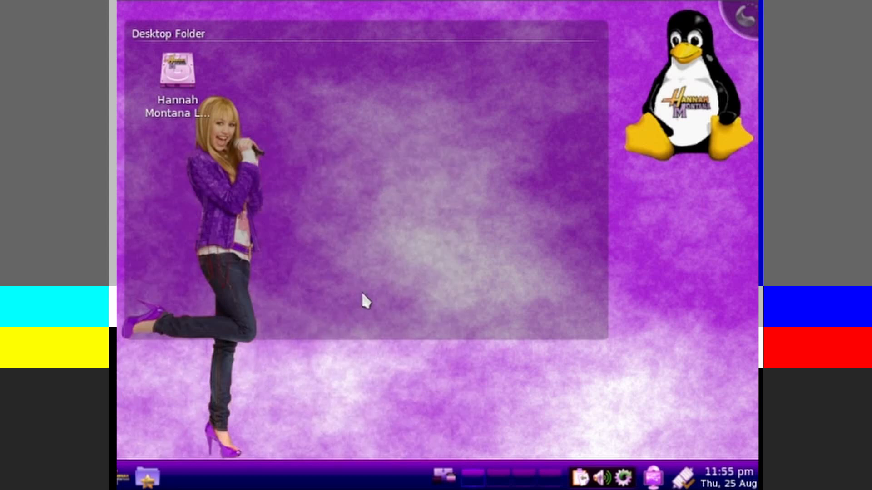
left_click(147, 477)
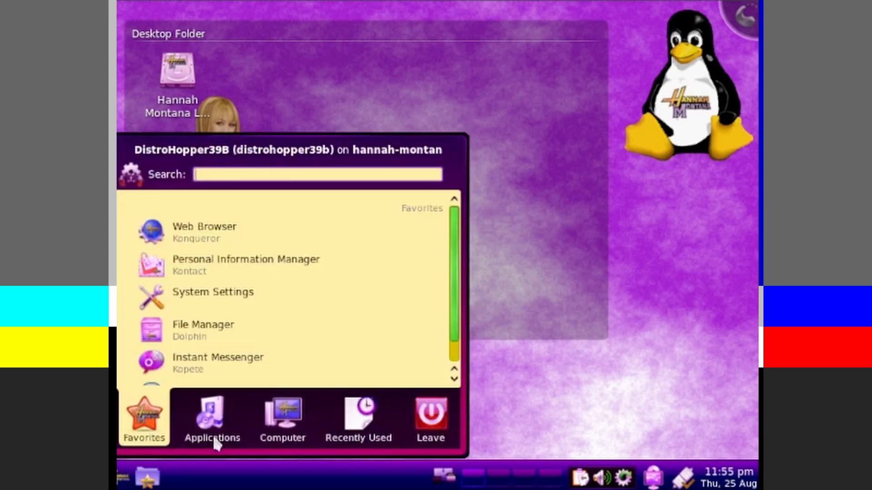
scroll("down", 3)
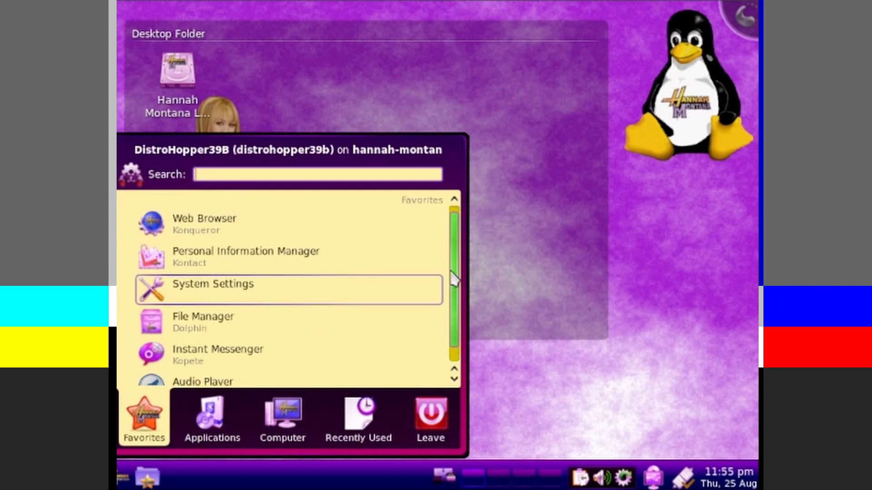
left_click(430, 417)
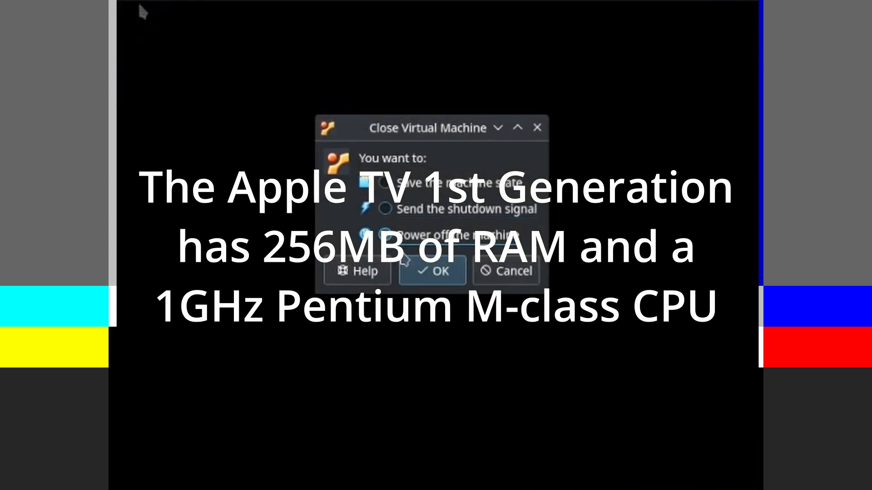
- Power off the VM, switch to Konsole and cd into the Hannah Montana Linux folder
left_click(431, 272)
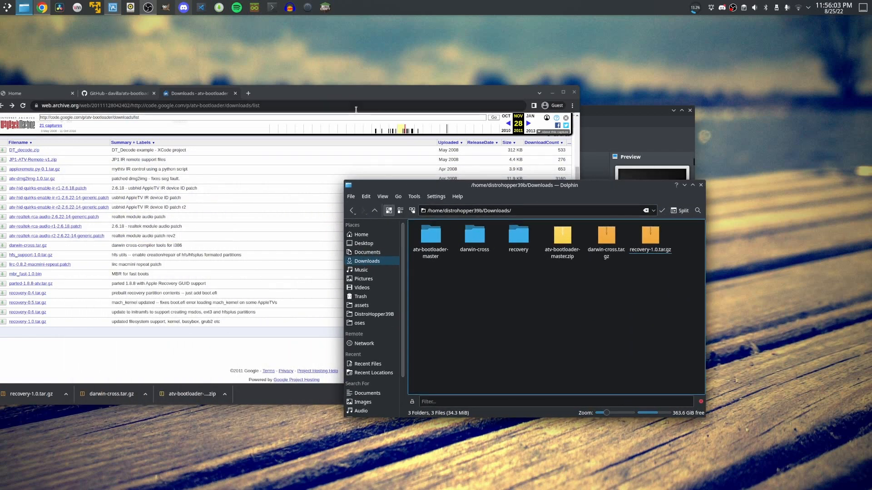
left_click(272, 7)
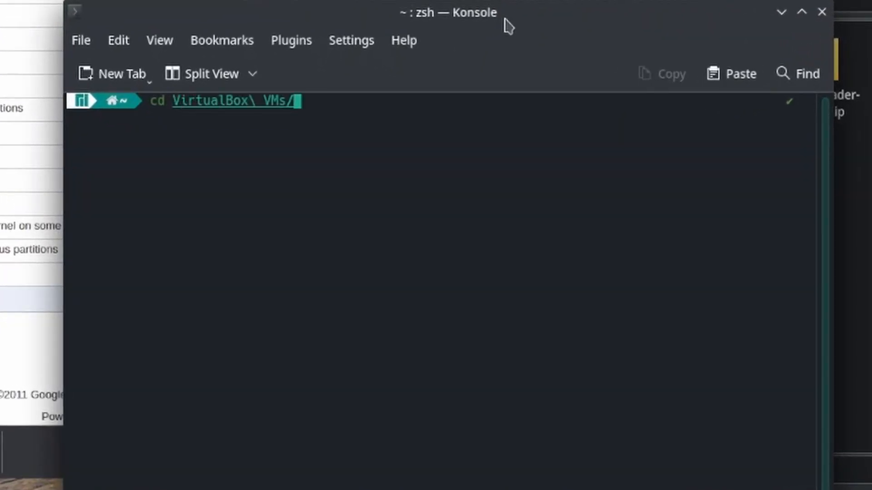
type("Hannah\\ Montana\\ Linux/")
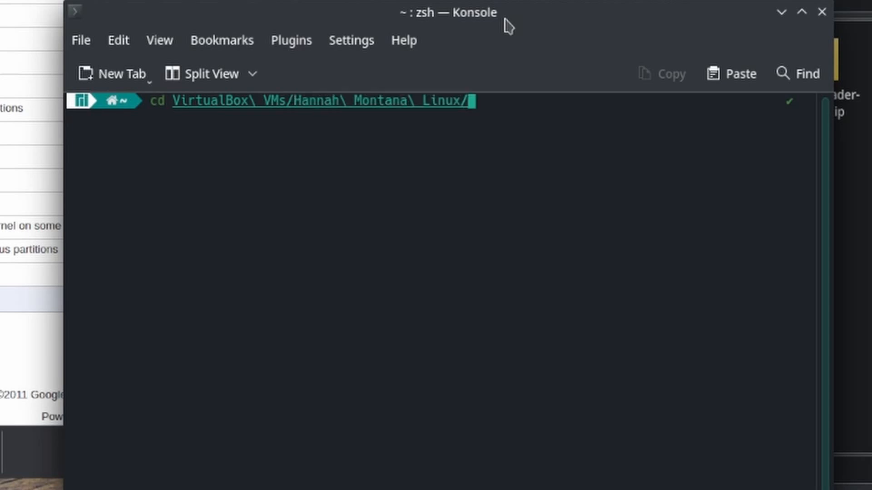
key("Return")
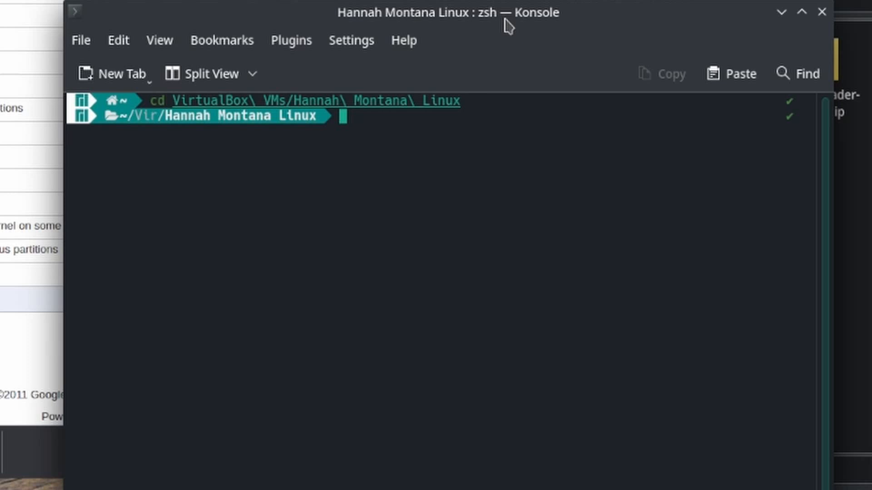
- Compose the VBoxManage clonehd --format RAW command for the Hannah Montana Linux VDI
type("VBoxManage setextradata \"Mac OS X Snow Leopard\" VBoxInternal2/EfiGraphicsResolution 1600x900")
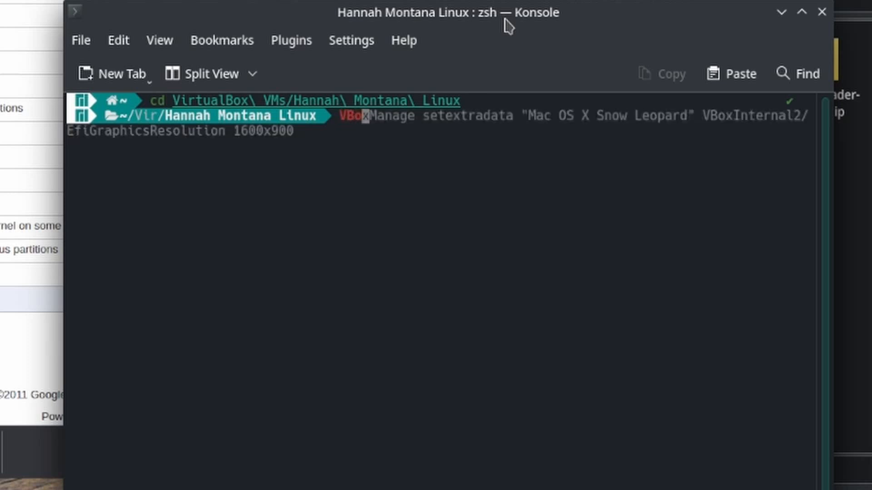
type("VBoxManage clonehd --format RAW dualboot.img dualboot.vdi")
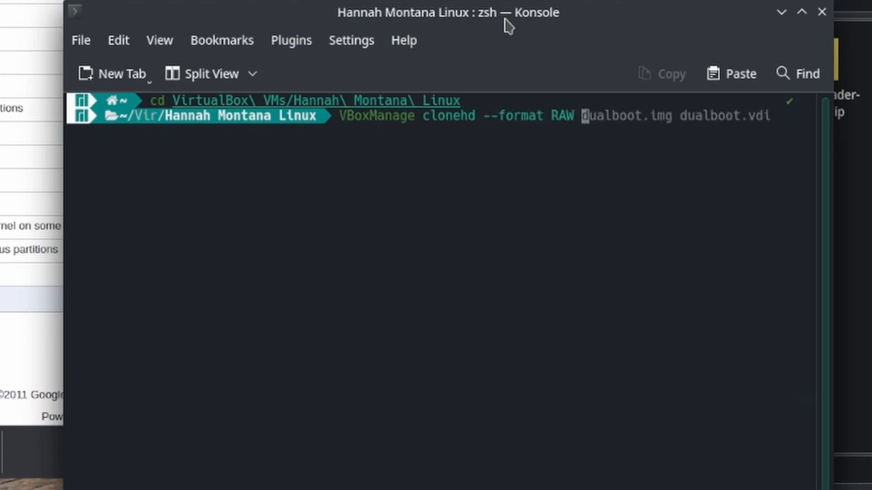
type("\"H")
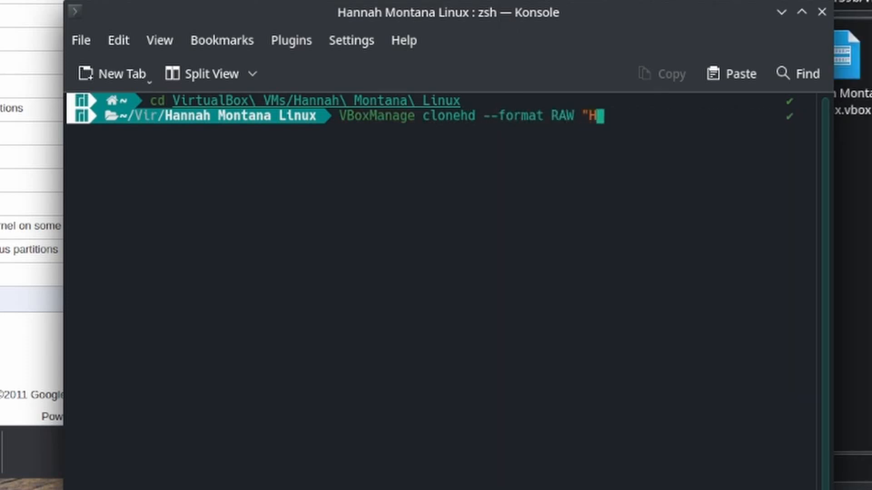
type("annah")
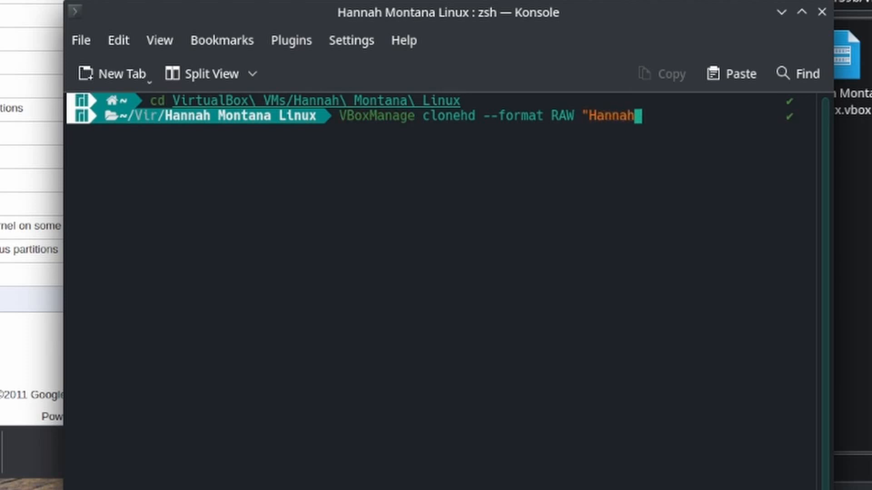
type("Montana Lin")
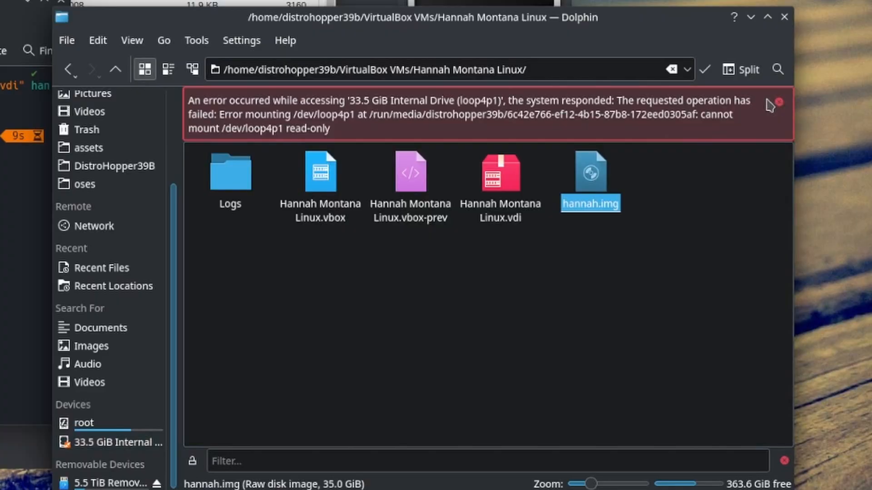
mouse_move(475, 184)
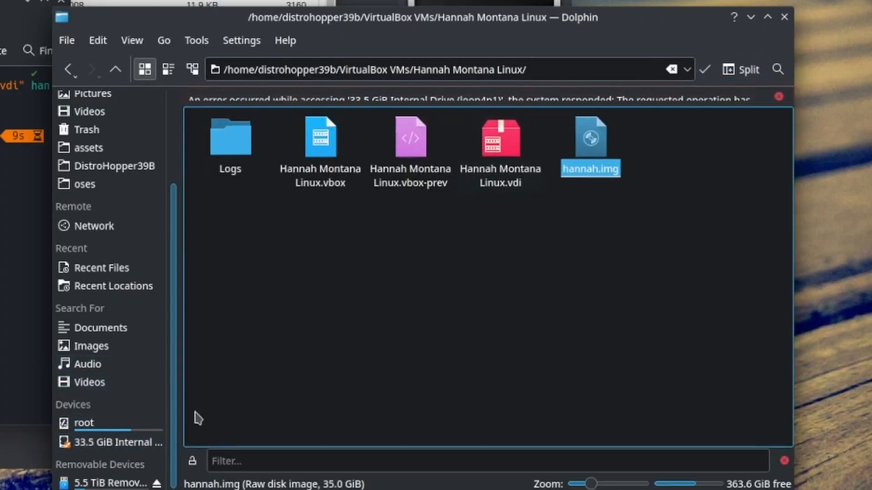
- Bring up hannah.img's context menu and choose an application to open it with
right_click(590, 136)
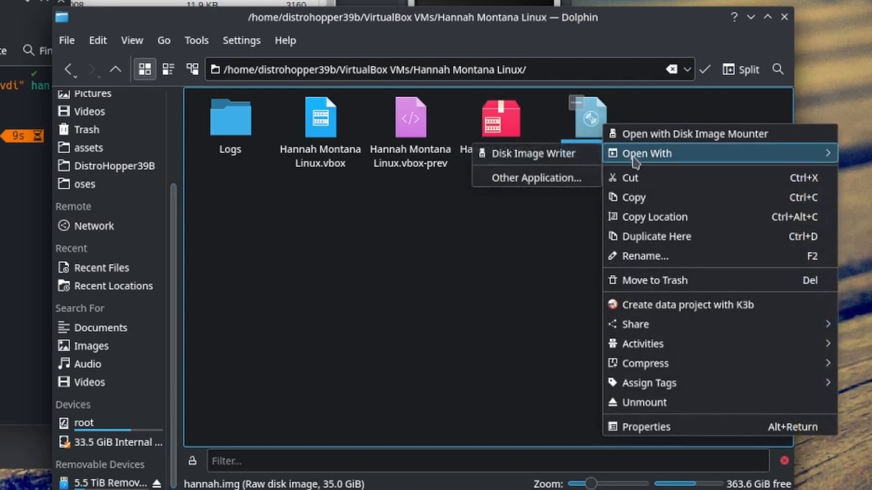
left_click(532, 153)
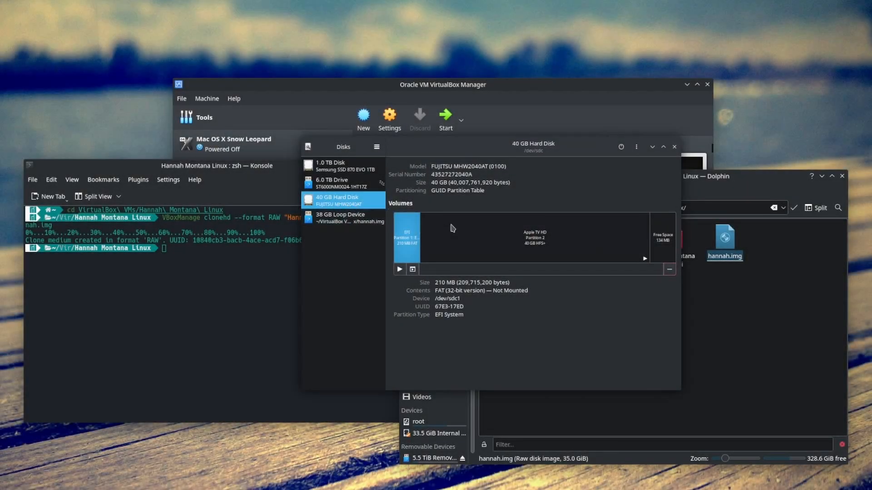
- Format the 40 GB Apple TV hard disk to an empty Master Boot Record with 40 GB free
left_click(636, 147)
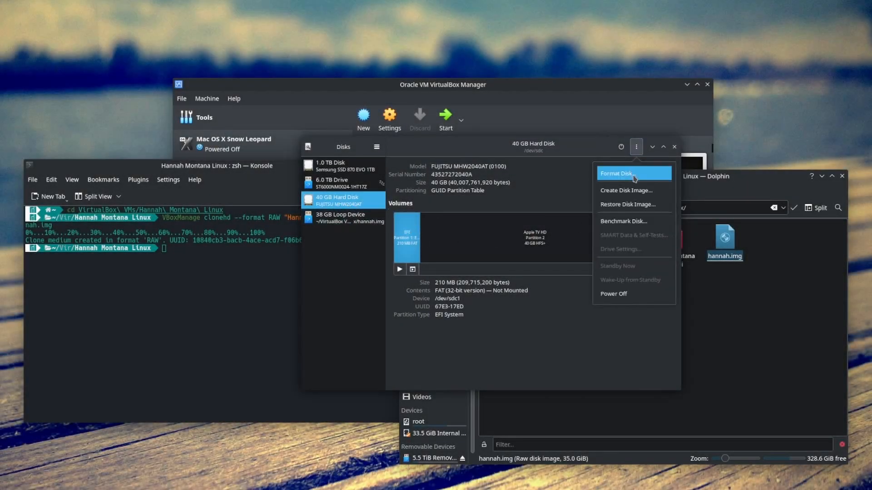
left_click(615, 173)
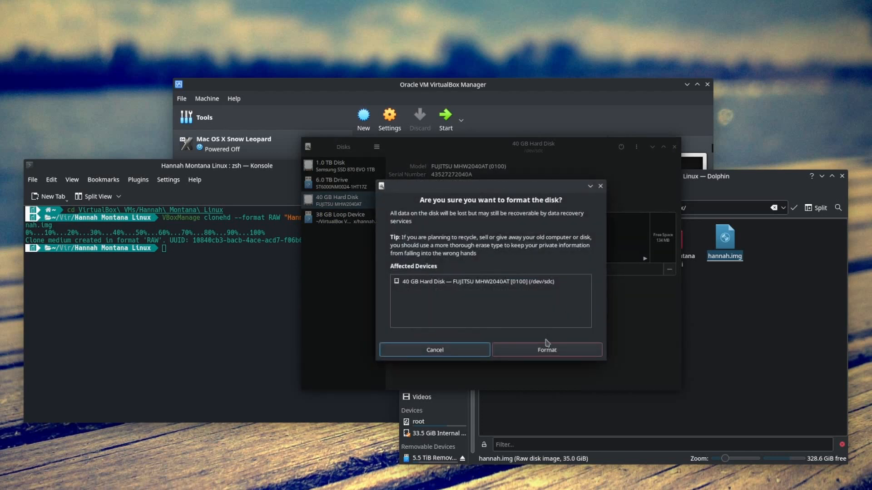
left_click(546, 349)
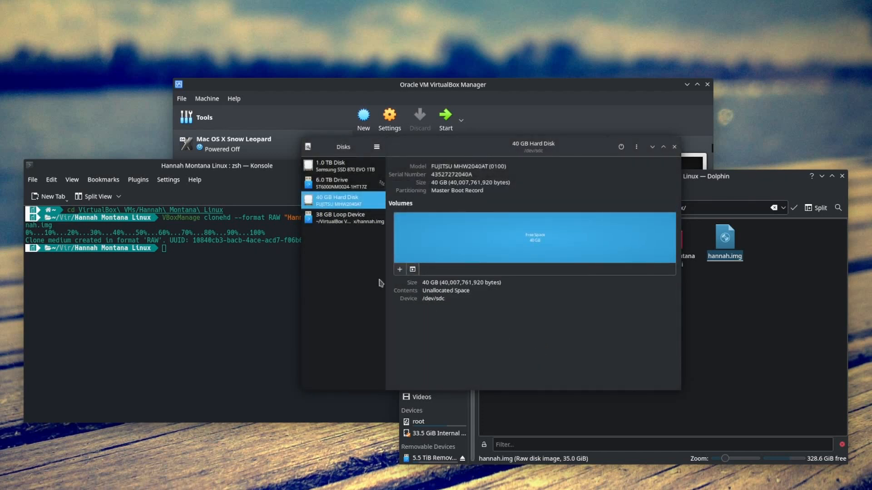
left_click(399, 270)
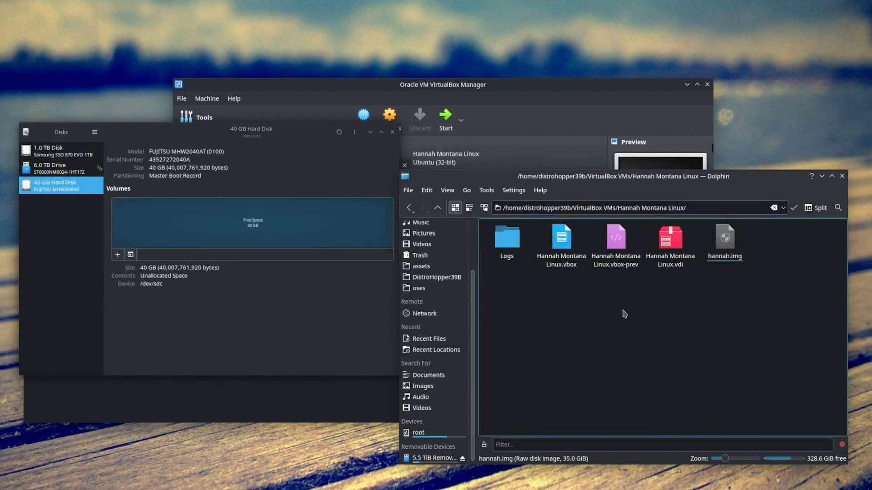
- Restore hannah.img with Disk Image Writer onto the 40 GB hard disk as destination
right_click(724, 239)
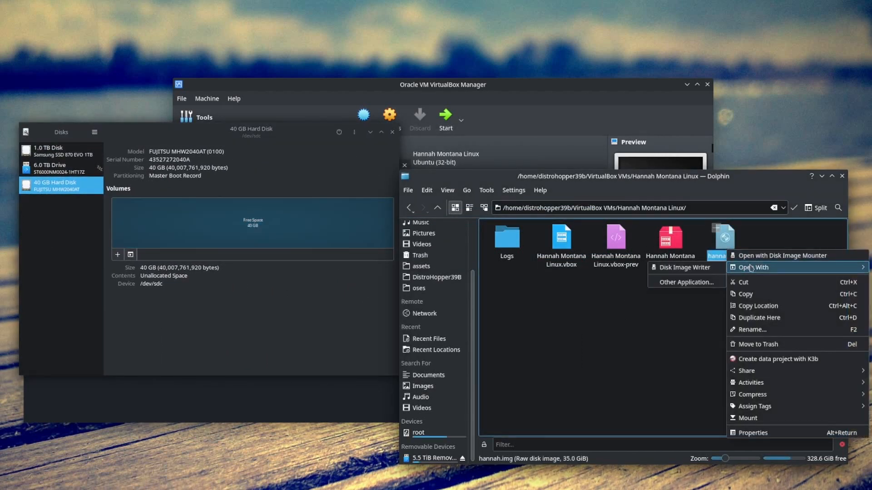
left_click(682, 267)
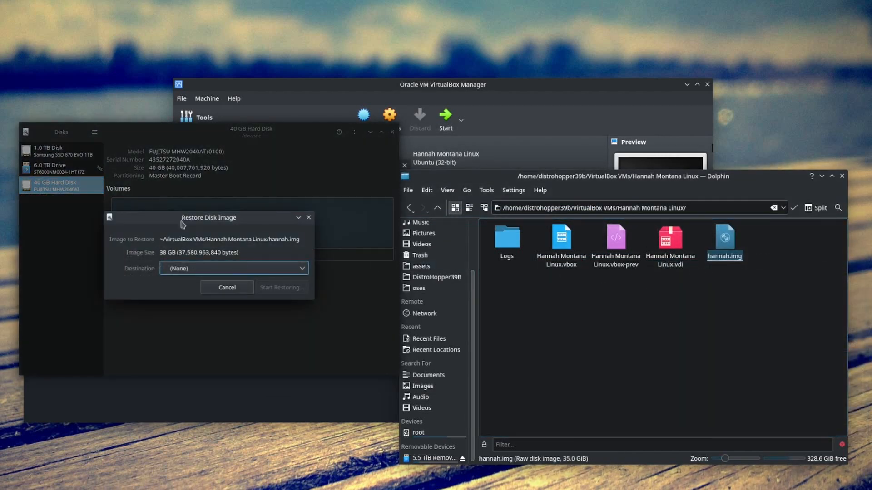
left_click(234, 268)
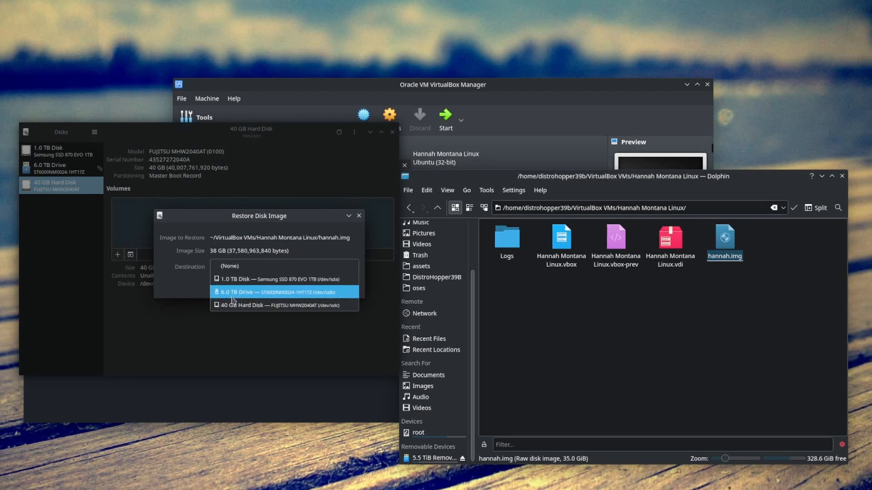
left_click(281, 305)
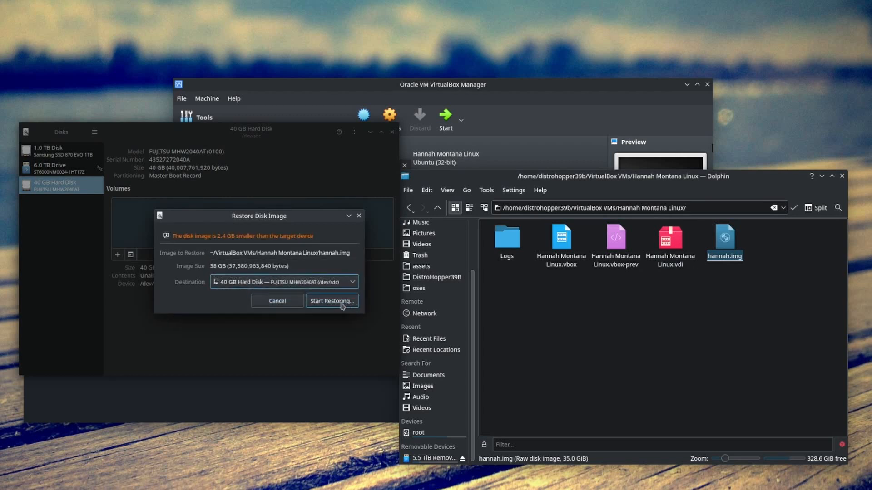
left_click(331, 300)
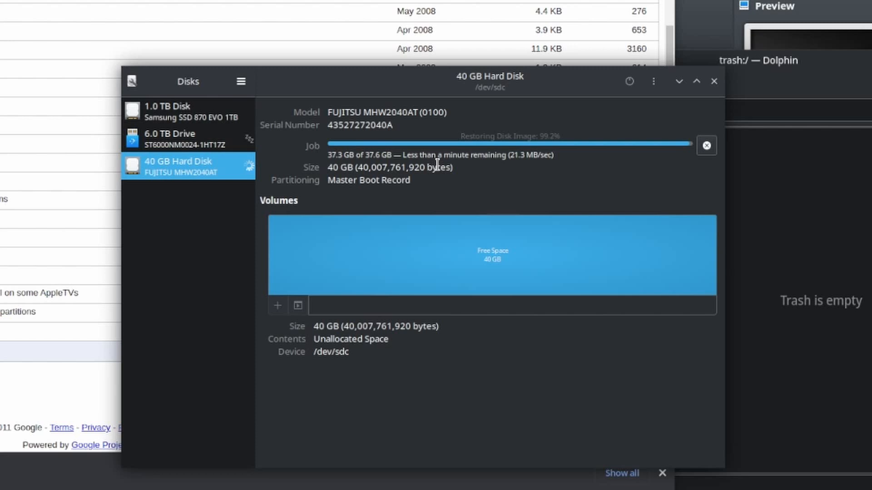
mouse_move(547, 92)
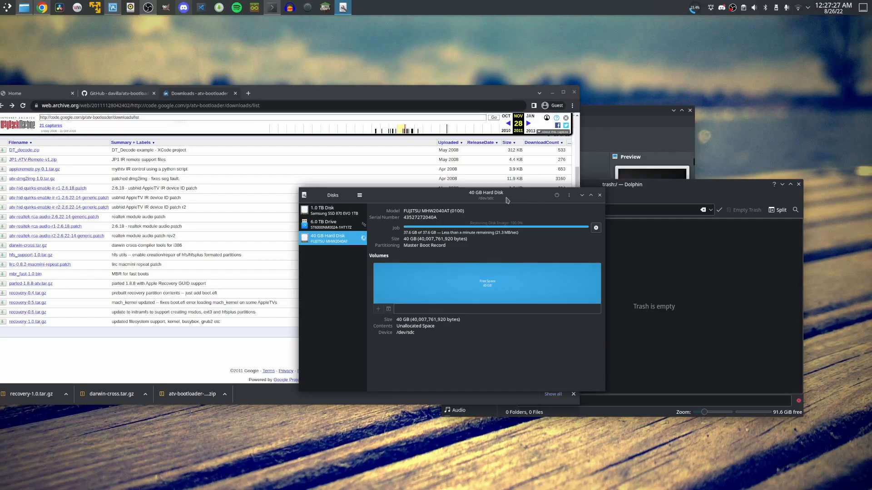
mouse_move(497, 224)
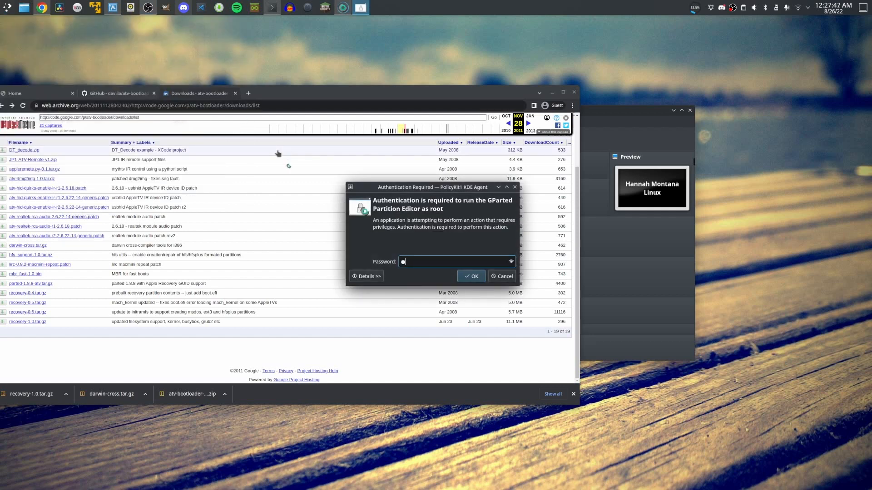
- As root in GParted, move /dev/sdc1 right by 200 MiB and shrink it to 33.11 GiB
left_click(470, 276)
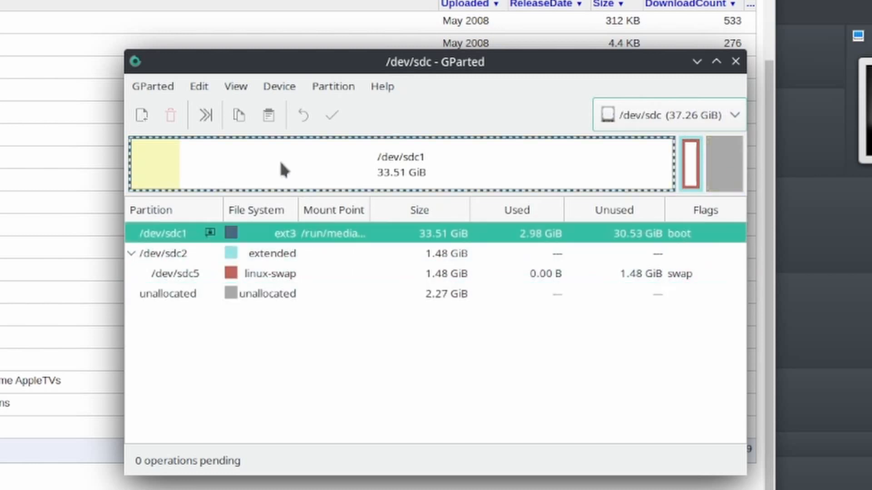
mouse_move(244, 184)
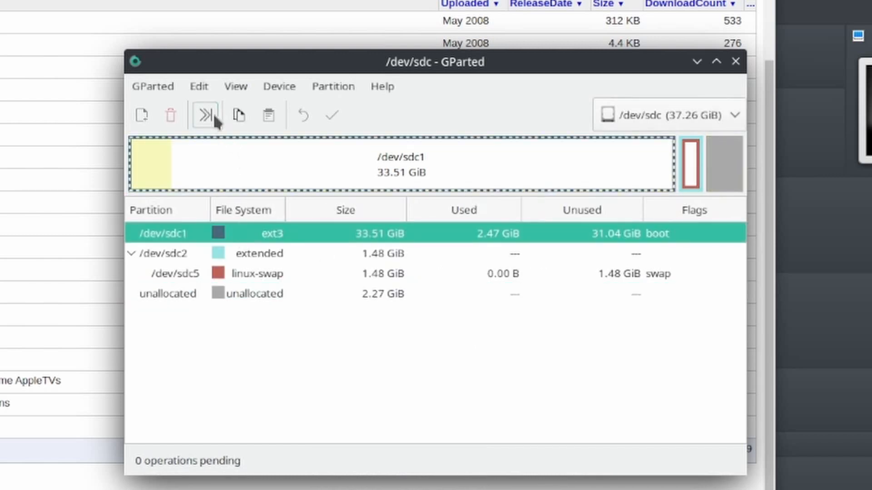
left_click(204, 115)
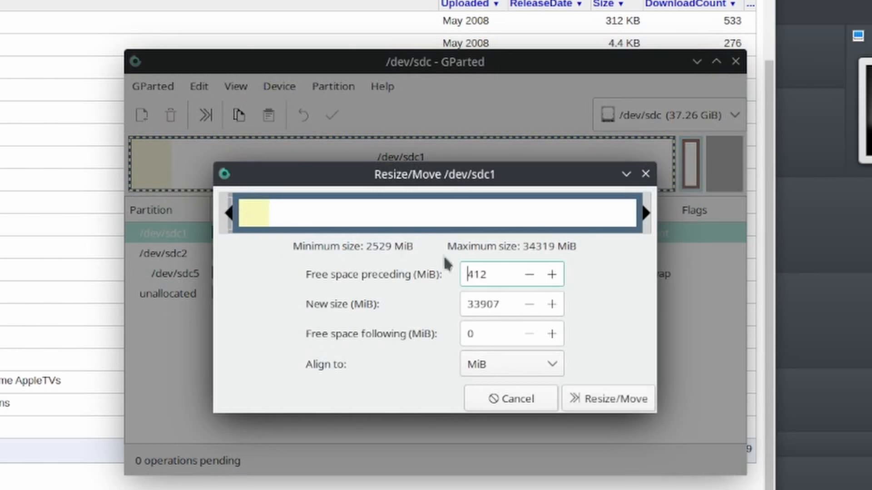
type("200")
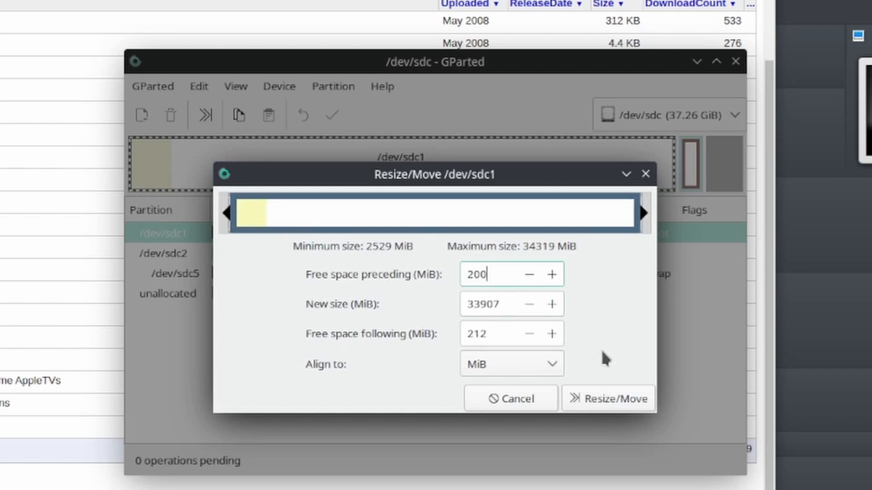
mouse_move(605, 359)
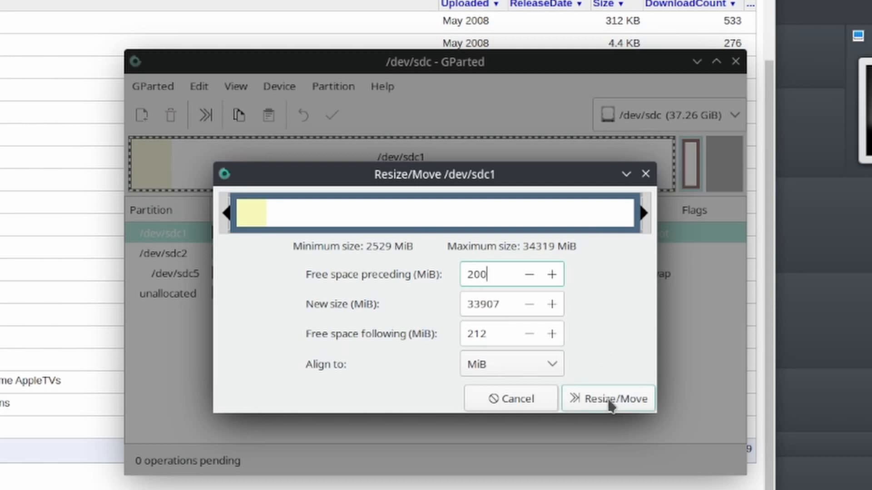
left_click(607, 398)
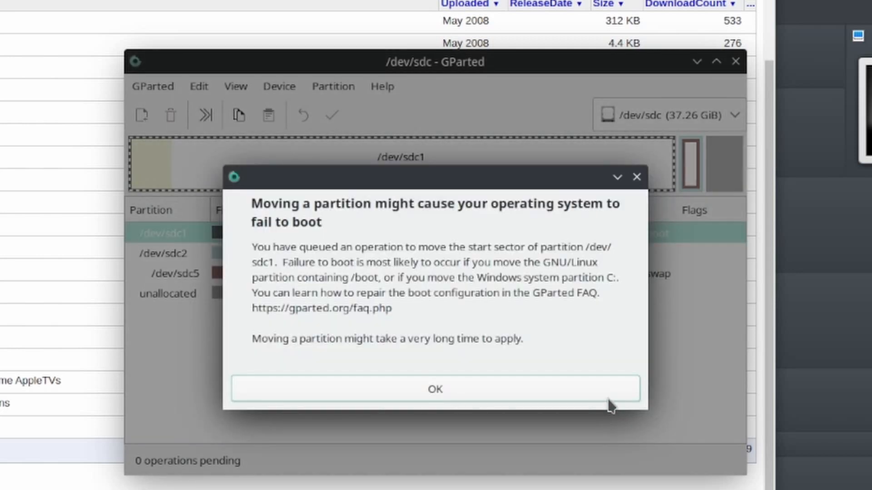
left_click(434, 390)
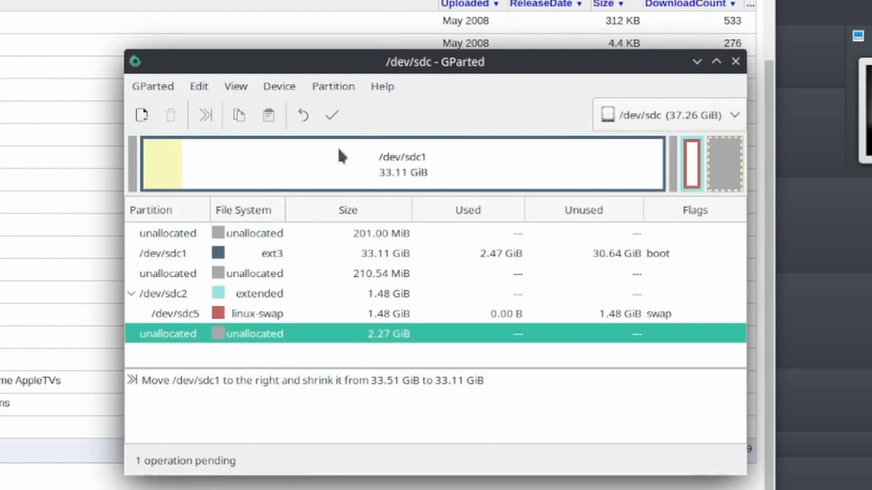
- Apply the pending move and shrink operation and confirm it
left_click(331, 116)
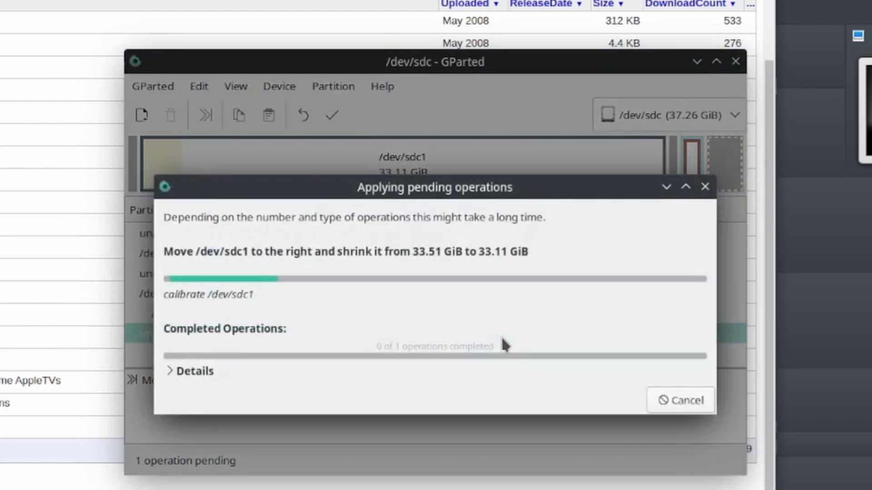
left_click(192, 370)
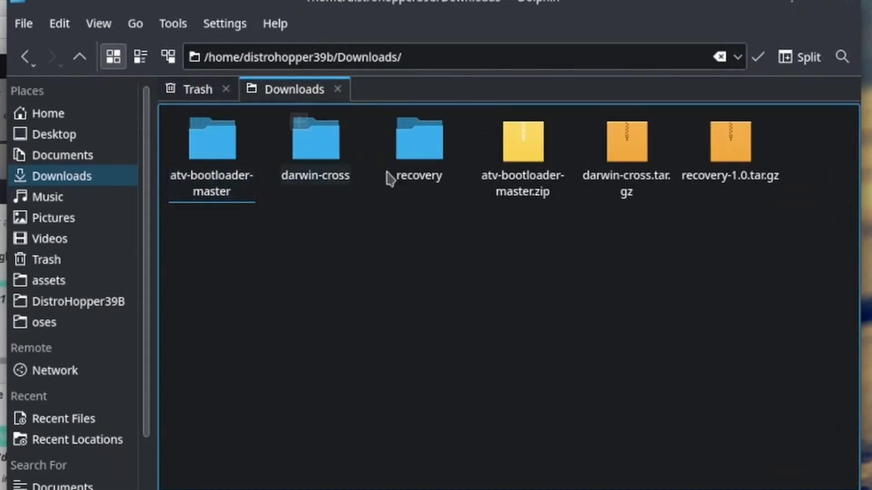
mouse_move(350, 170)
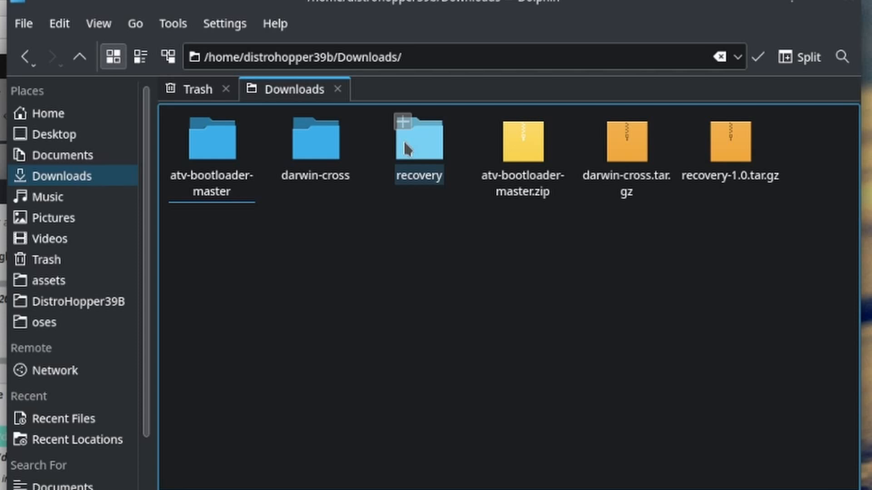
- Enter the recovery folder in Downloads to show its boot files
double_click(418, 139)
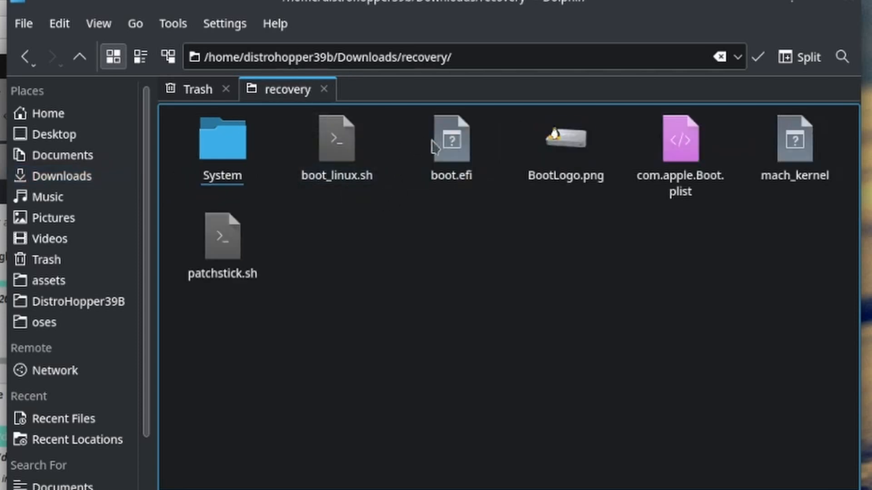
left_click(451, 138)
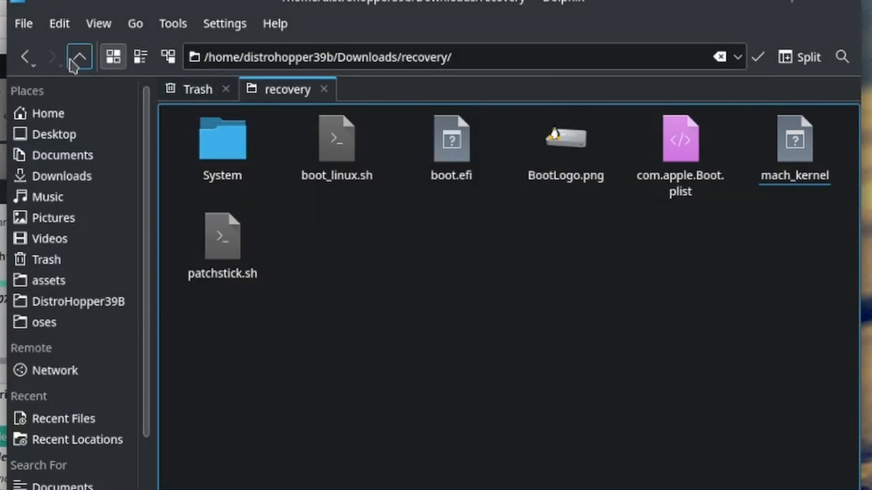
- Look over atv-bootloader-master and com.apple.Boot.plist, then enter the 33.1 GiB removable drive
left_click(78, 57)
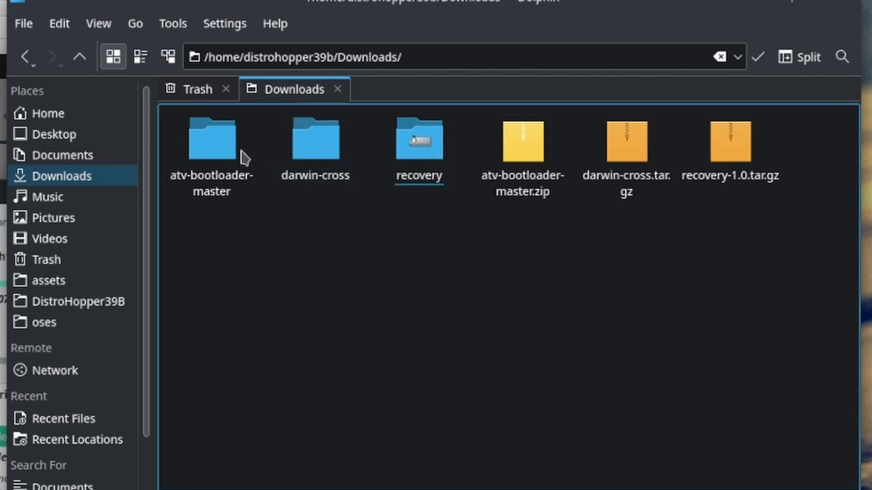
double_click(209, 140)
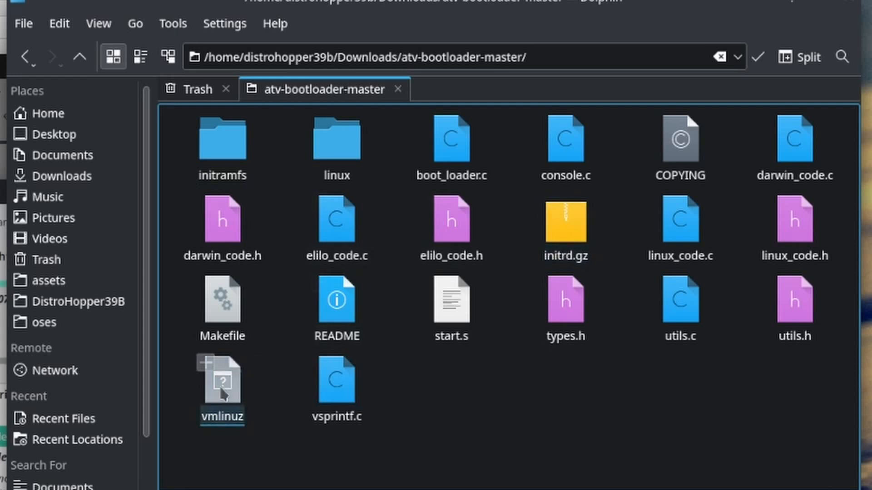
mouse_move(249, 390)
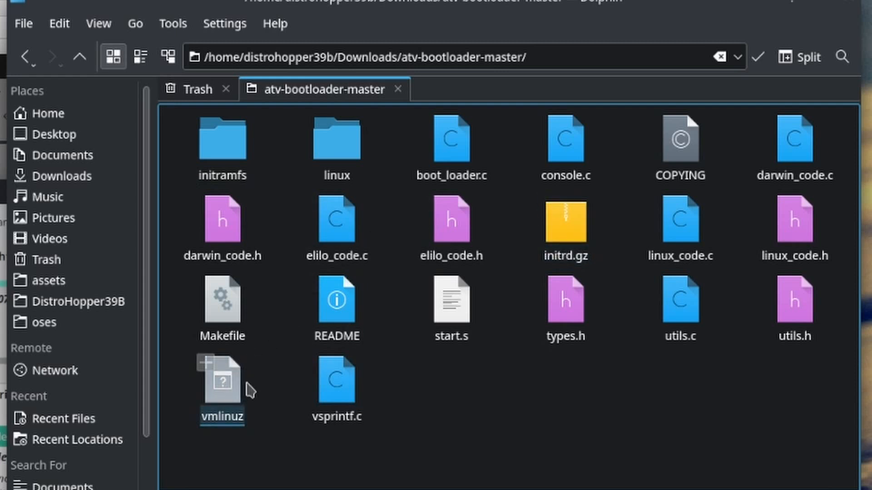
mouse_move(278, 389)
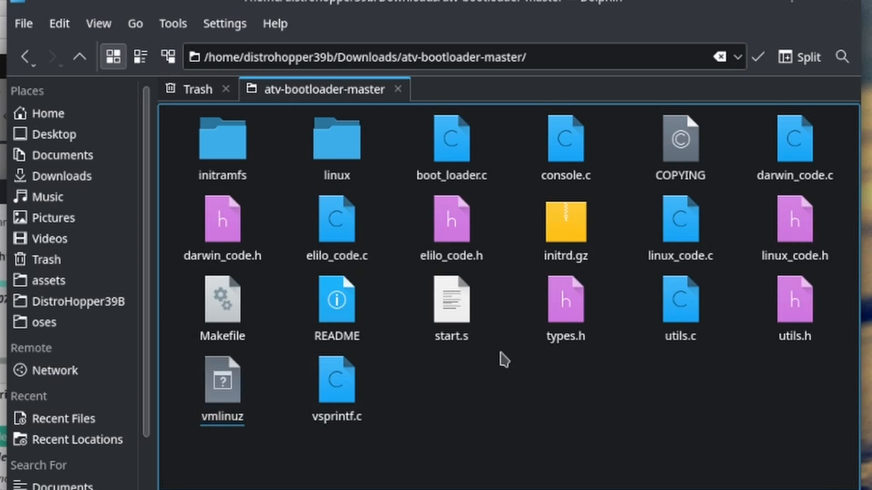
mouse_move(80, 56)
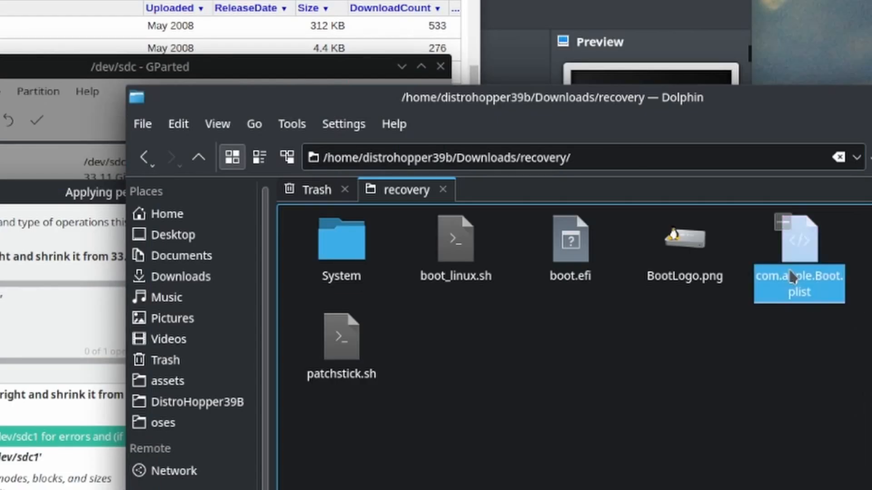
right_click(799, 283)
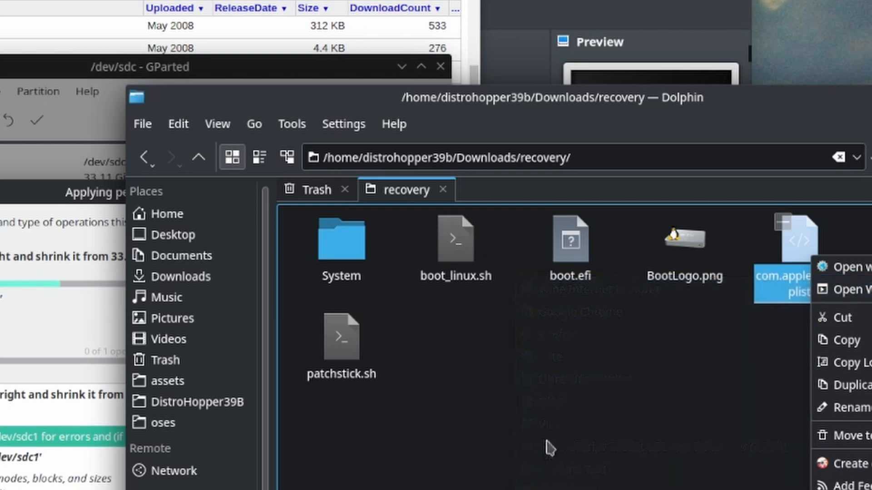
left_click(848, 267)
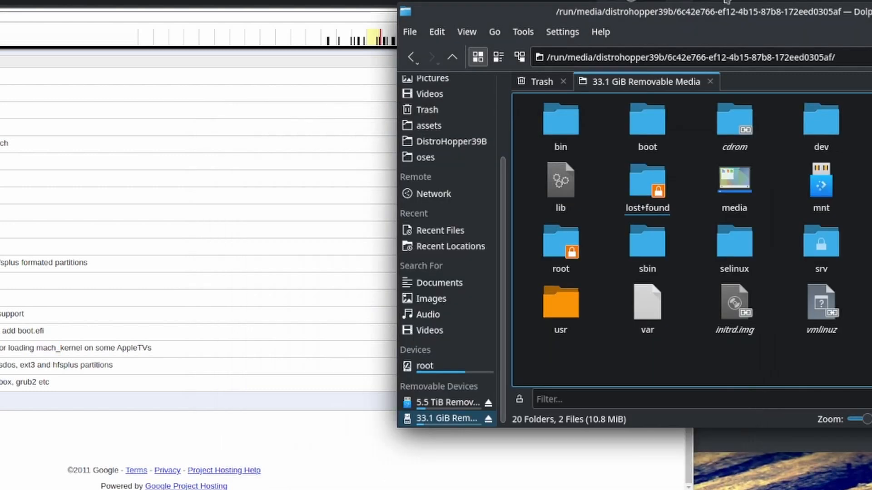
- Relaunch GParted as root and inspect /dev/sdc with sdc1 at 33.11 GiB between unallocated gaps
left_click(446, 419)
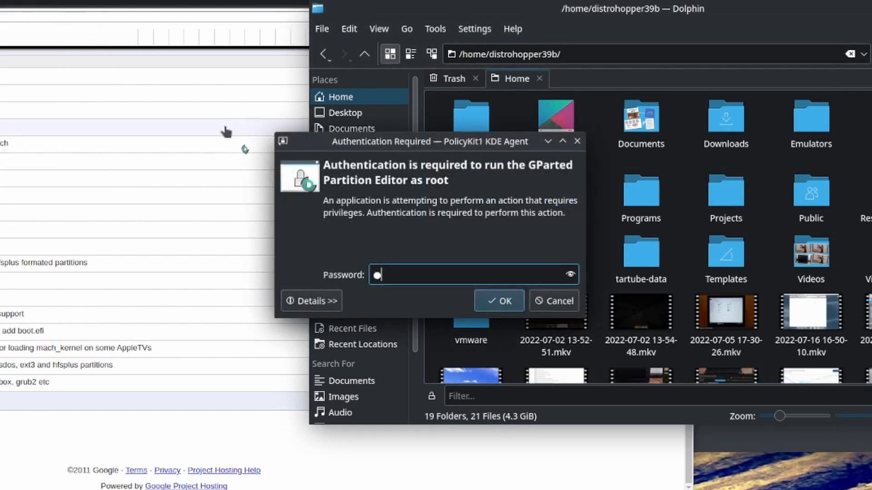
left_click(497, 300)
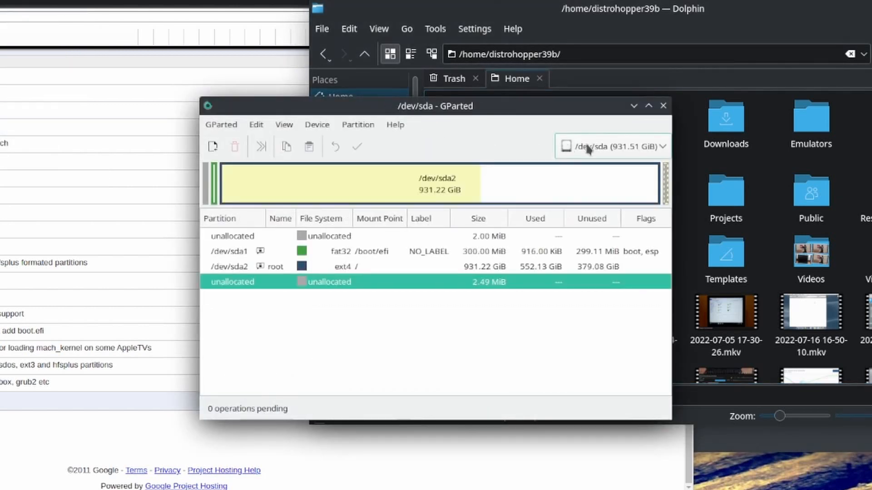
mouse_move(573, 136)
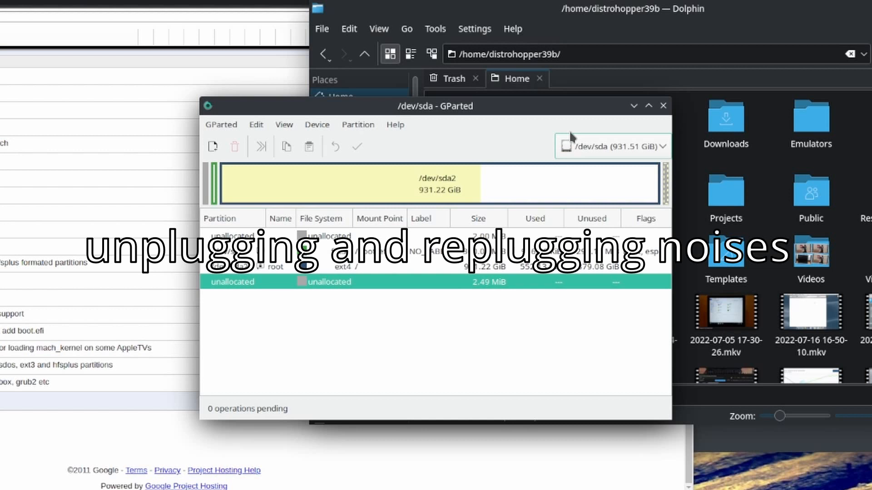
left_click(611, 147)
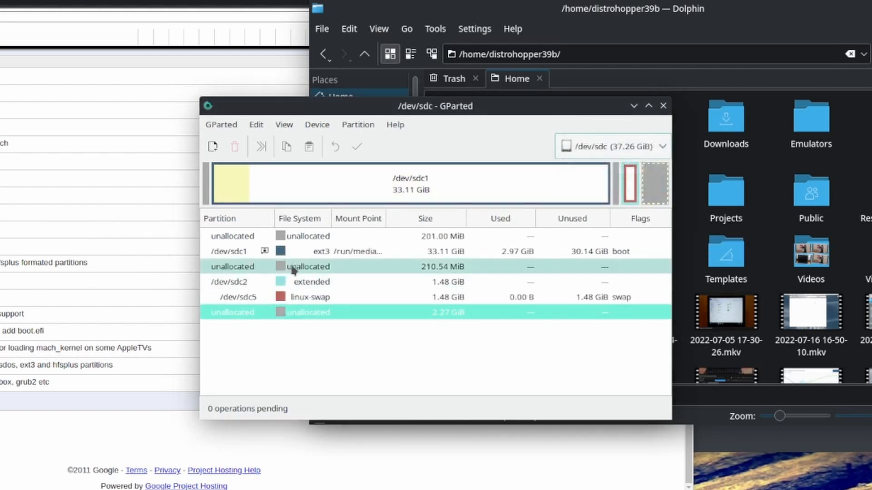
right_click(228, 251)
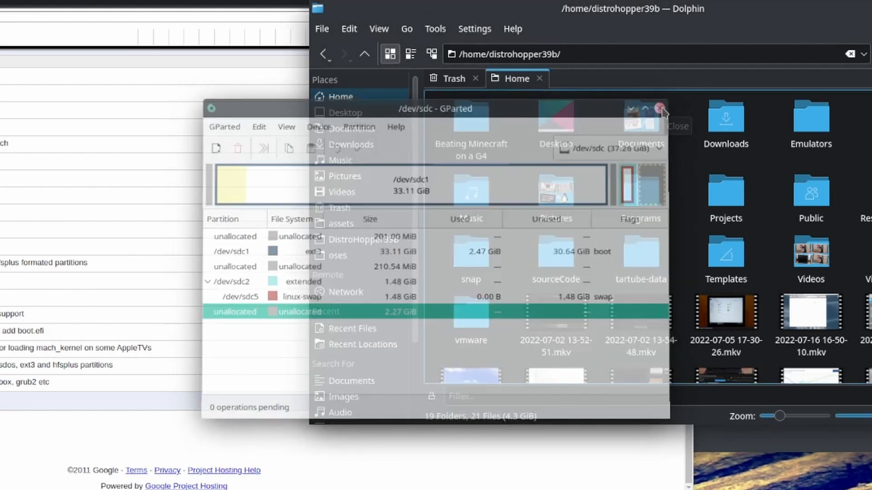
- Close GParted, run sudo gdisk /dev/sdc and write the GPT conversion with y
left_click(662, 108)
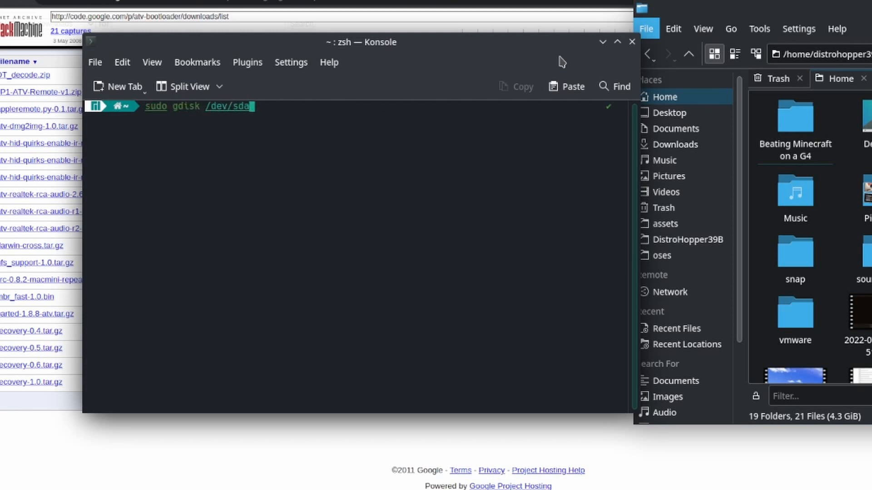
key("Return")
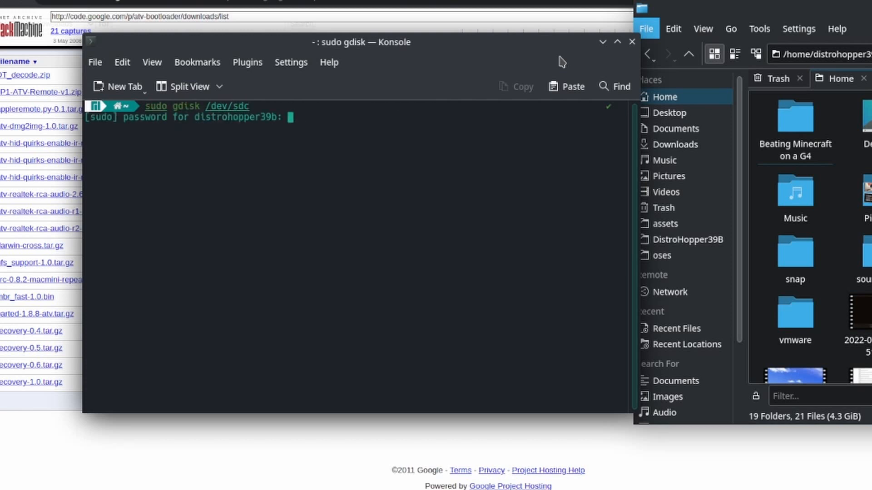
key("Return")
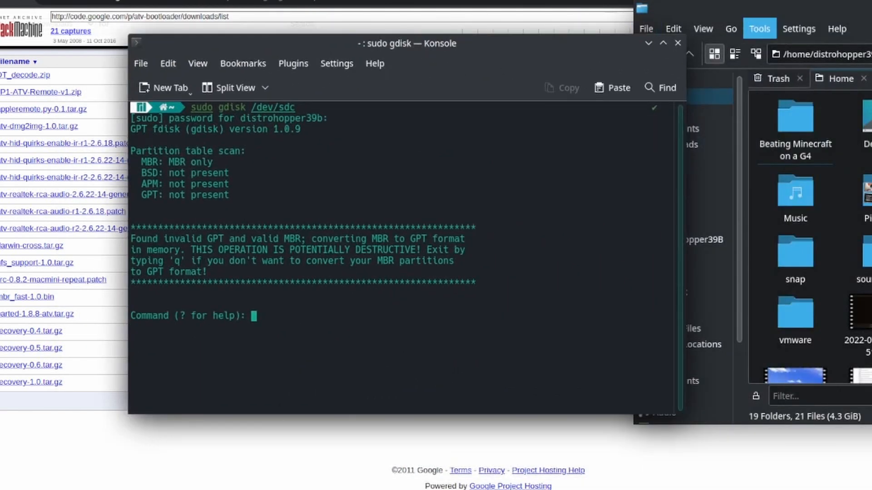
mouse_move(365, 350)
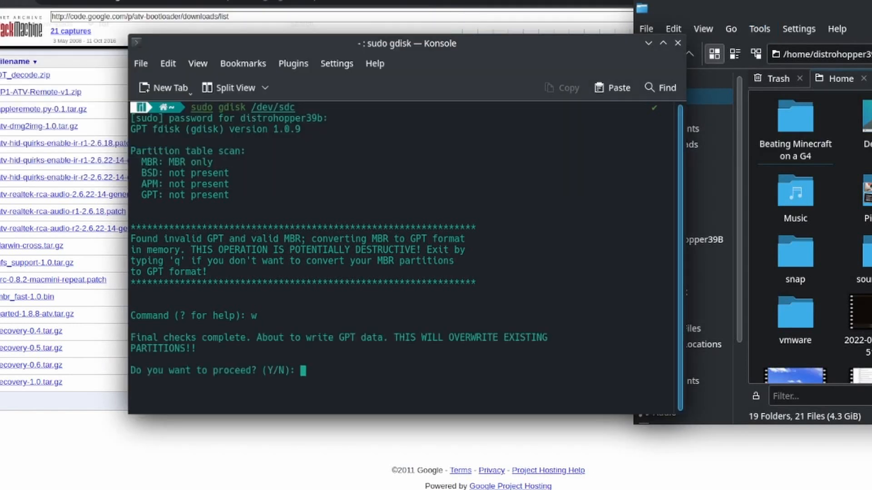
type("y")
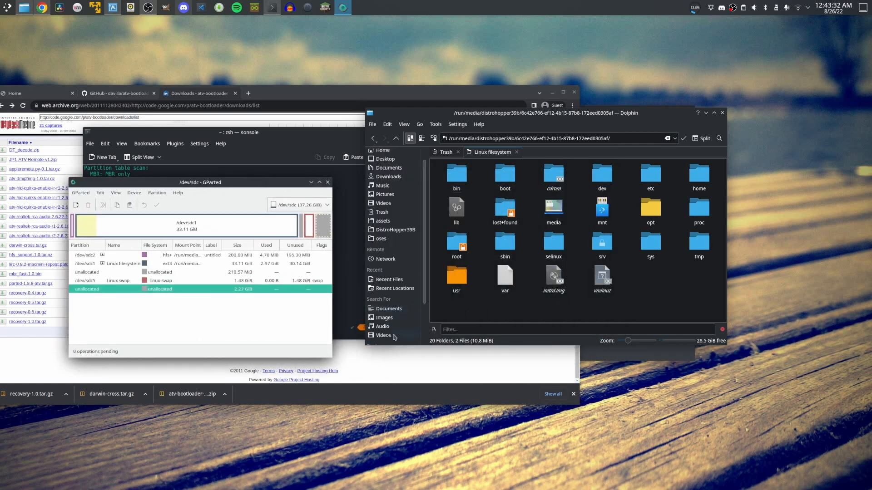
- Create a new folder named sub2distro in Downloads
left_click(384, 340)
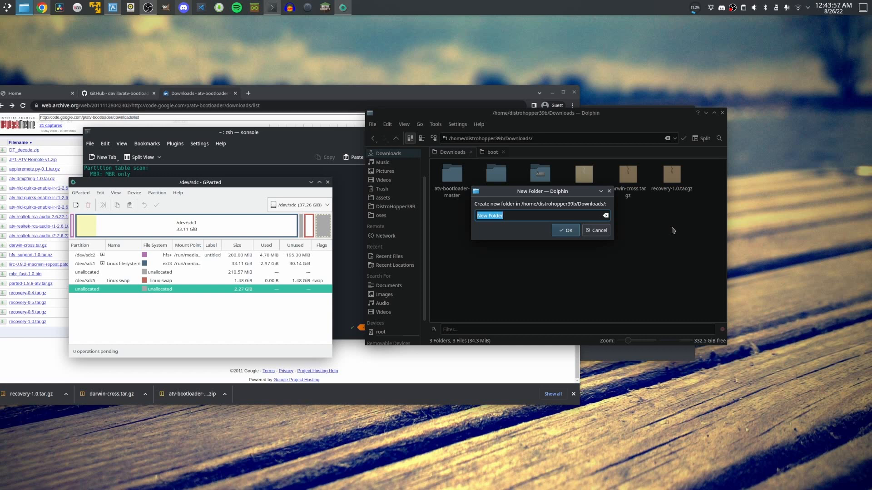
type("sub2")
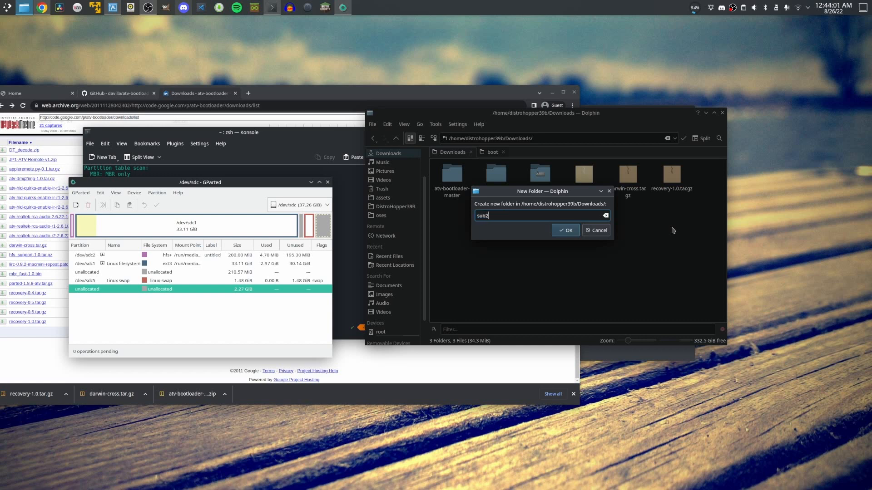
left_click(565, 230)
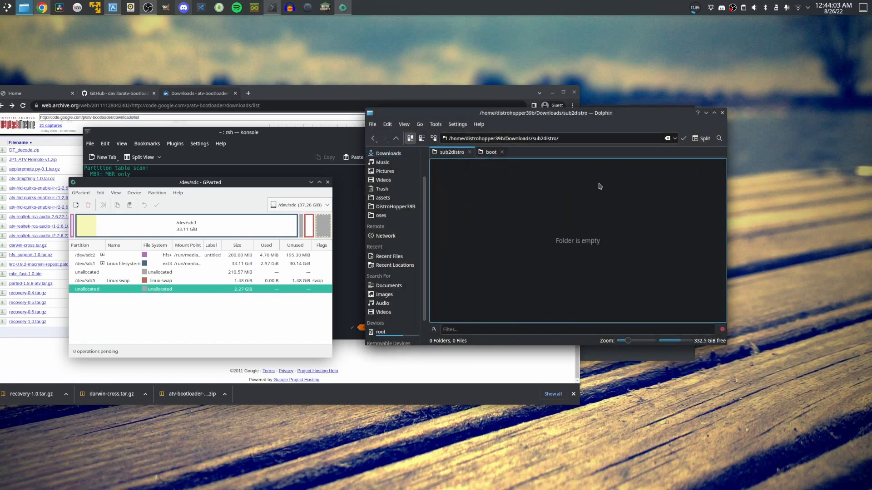
- Copy the drive's initrd.img and vmlinuz 2.6.28-13-generic into sub2distro
left_click(490, 152)
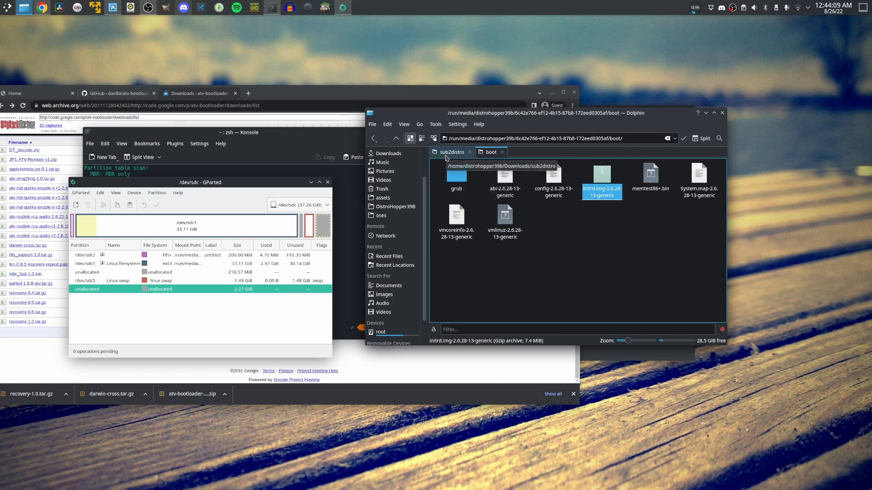
left_click(504, 223)
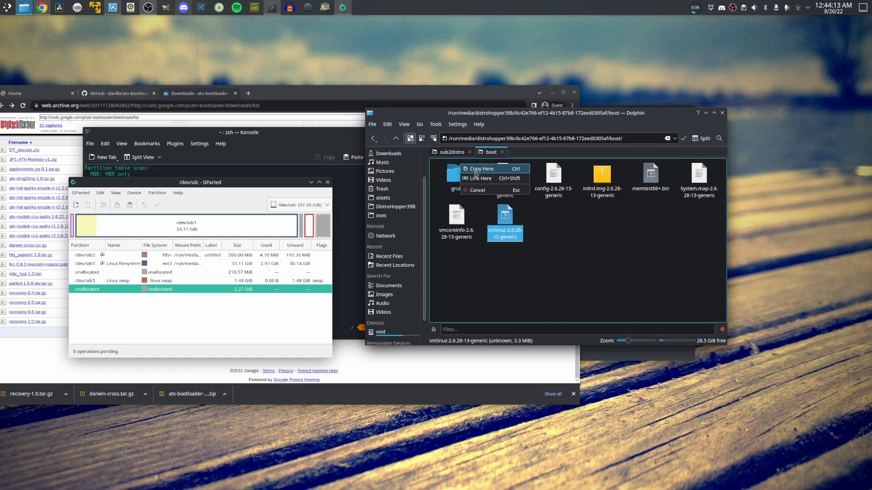
left_click(481, 169)
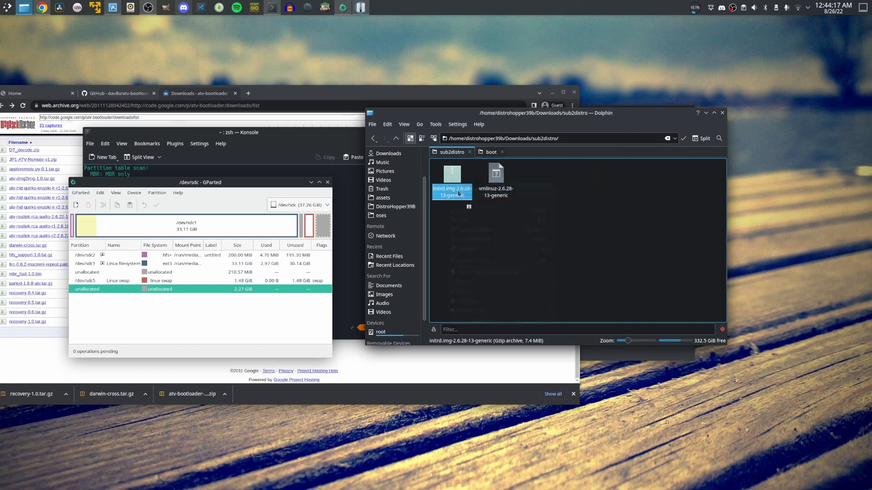
double_click(452, 188)
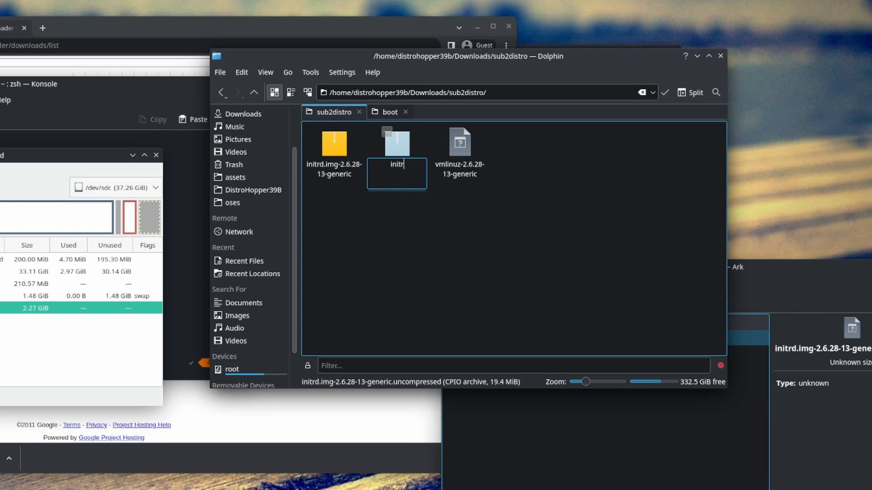
- Rename the extracted files in sub2distro to initrd.gz and vmlinuz
right_click(396, 223)
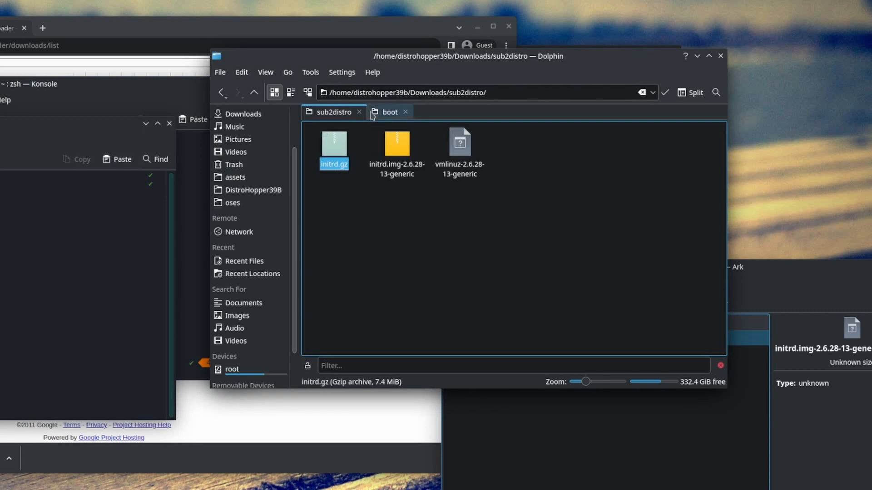
left_click(389, 111)
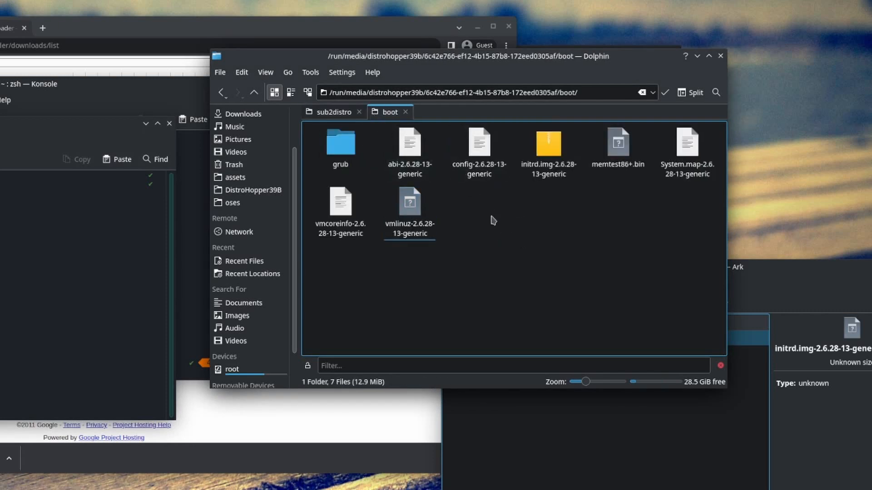
left_click(331, 112)
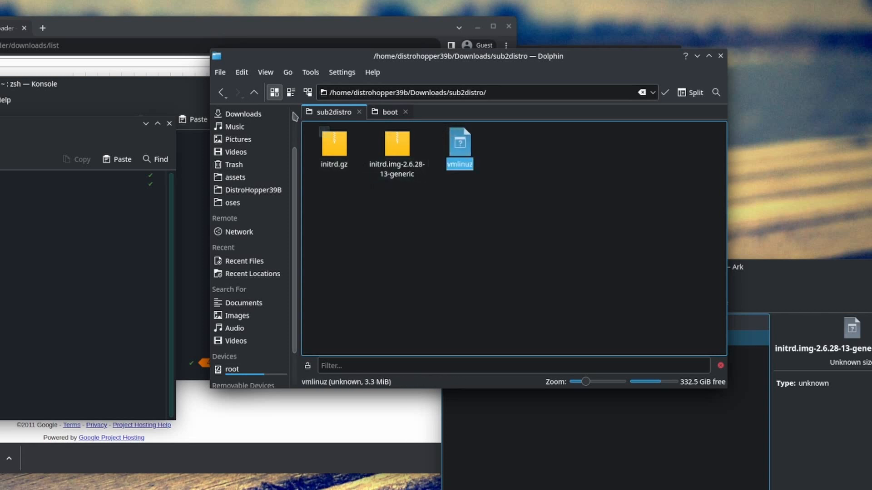
- Move initrd.gz and vmlinuz into Downloads/recovery/atv-bootloader-master
left_click(390, 112)
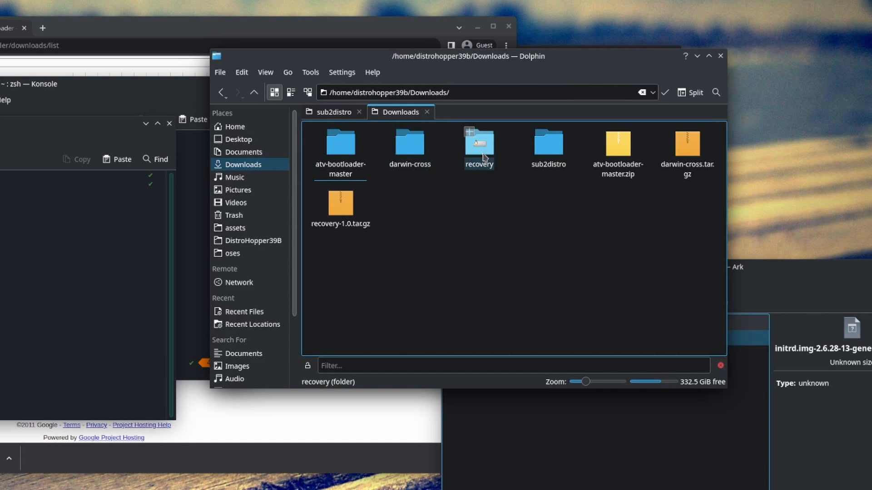
double_click(479, 144)
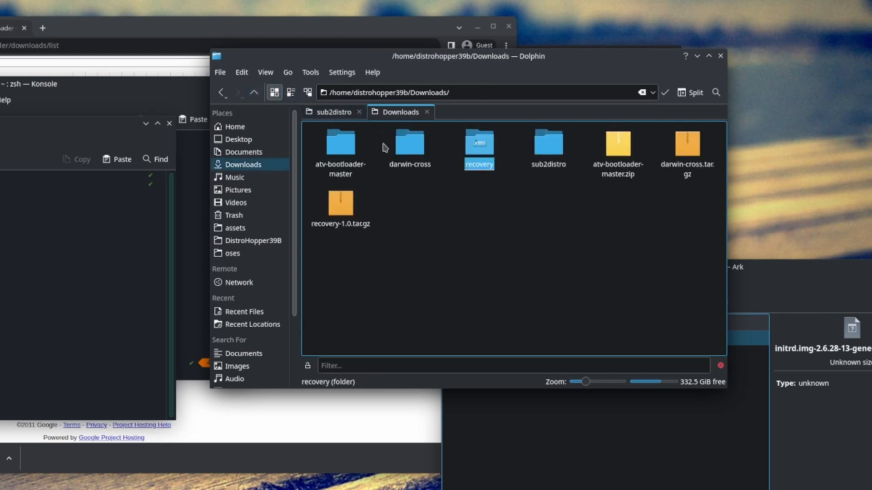
double_click(340, 142)
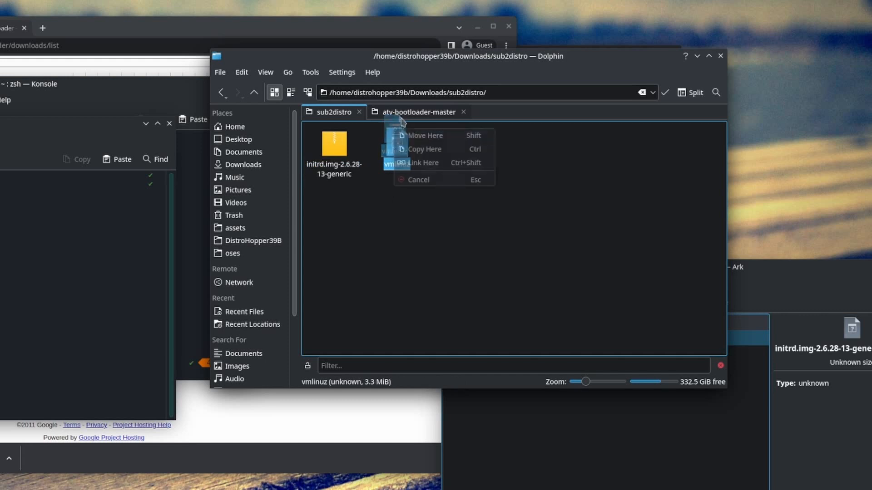
mouse_move(425, 135)
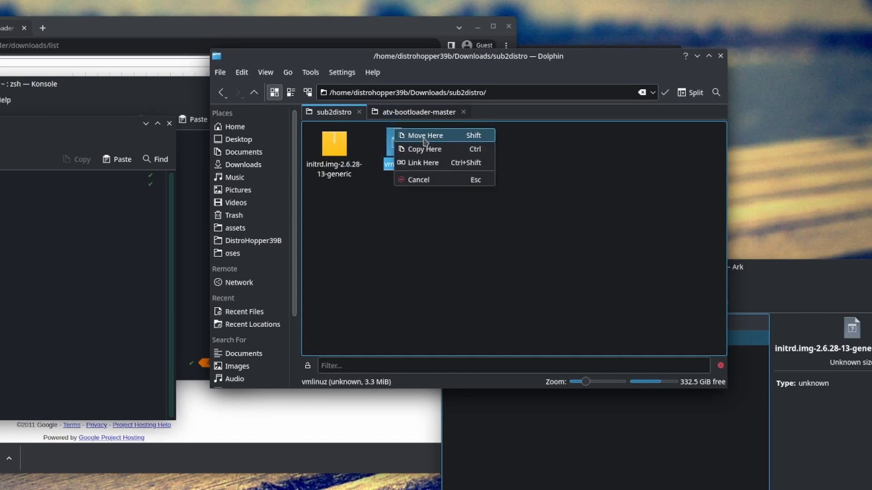
left_click(425, 136)
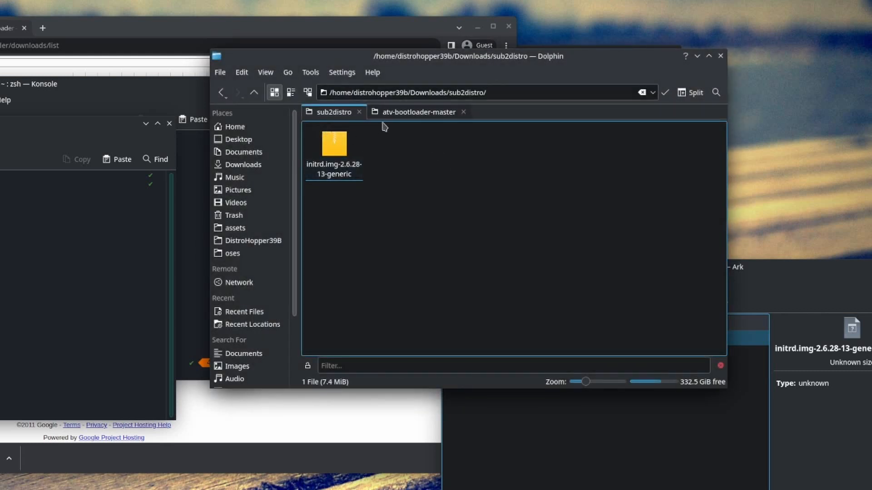
- Run make in atv-bootloader-master to build the object files and mach_kernel
left_click(417, 111)
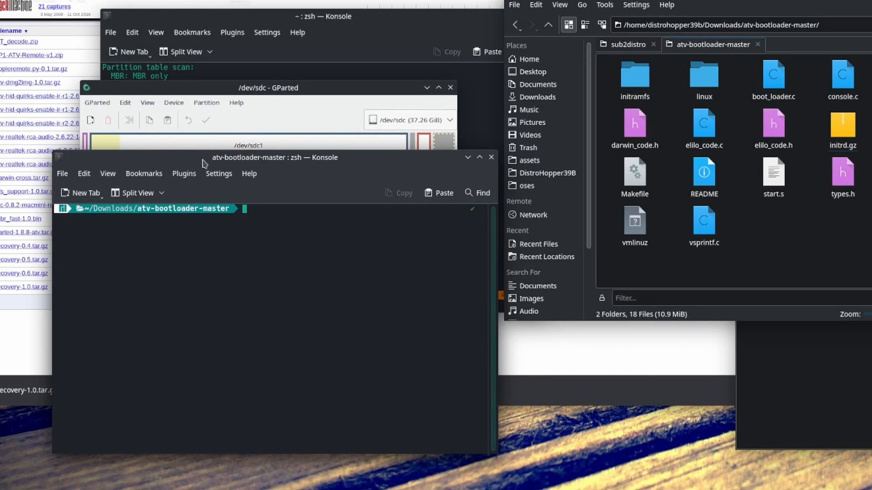
type("make")
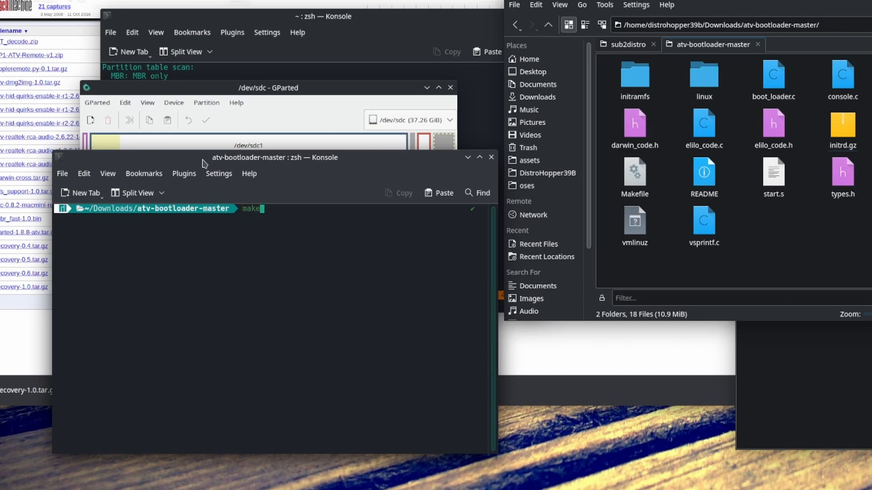
key("Return")
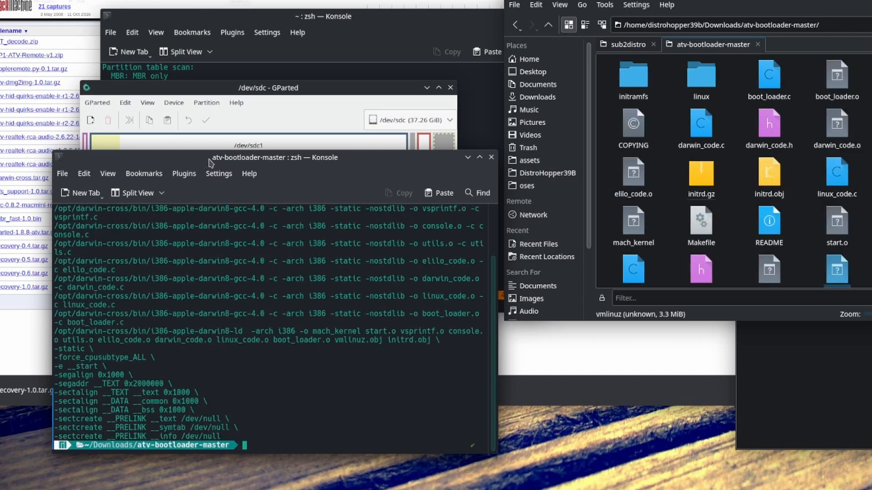
scroll("down", 3)
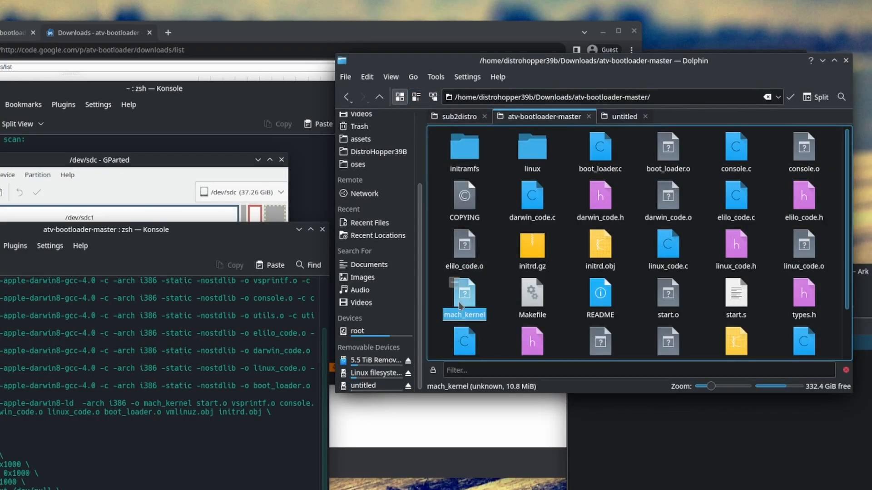
mouse_move(398, 108)
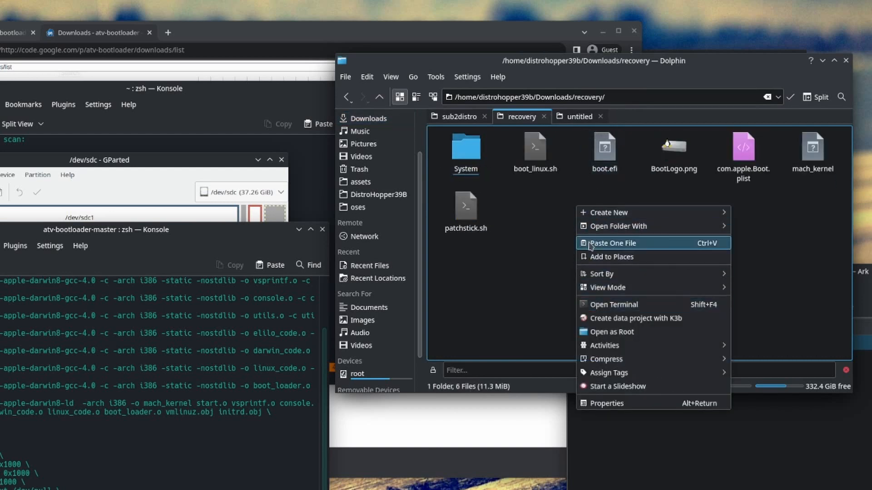
- Overwrite recovery's mach_kernel with the new build and copy the boot files onto the untitled volume
left_click(612, 244)
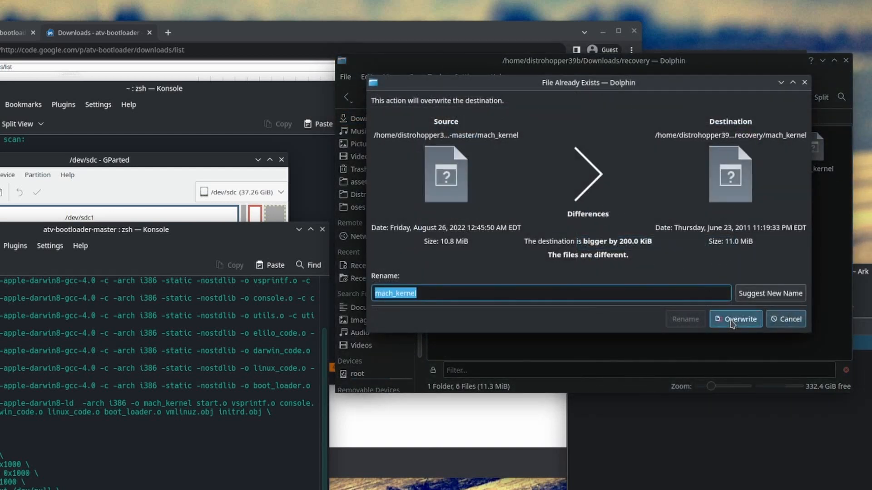
left_click(734, 318)
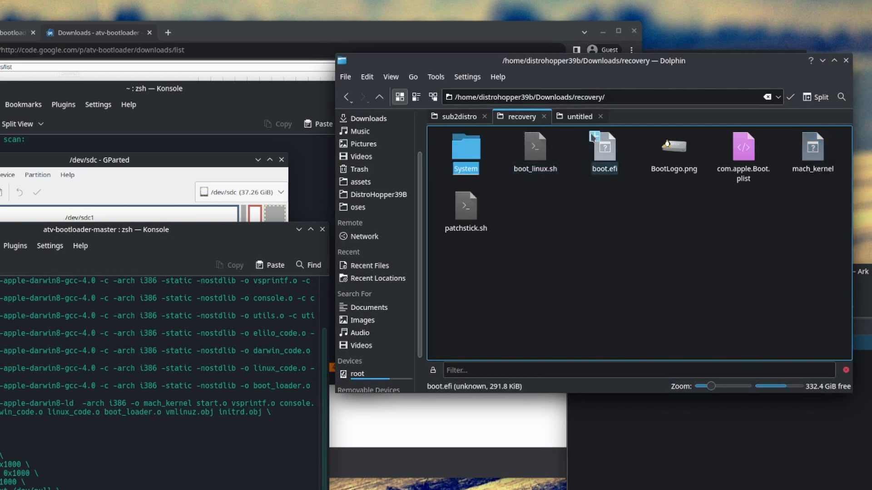
left_click(673, 147)
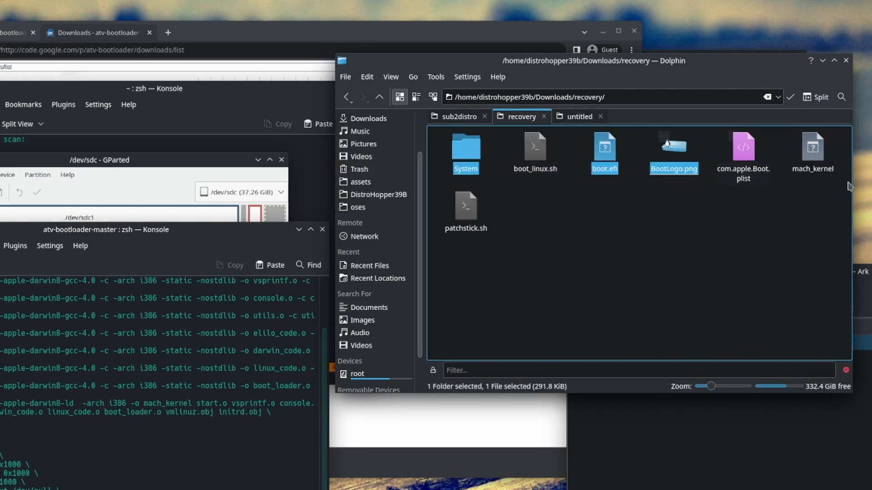
left_click(743, 152)
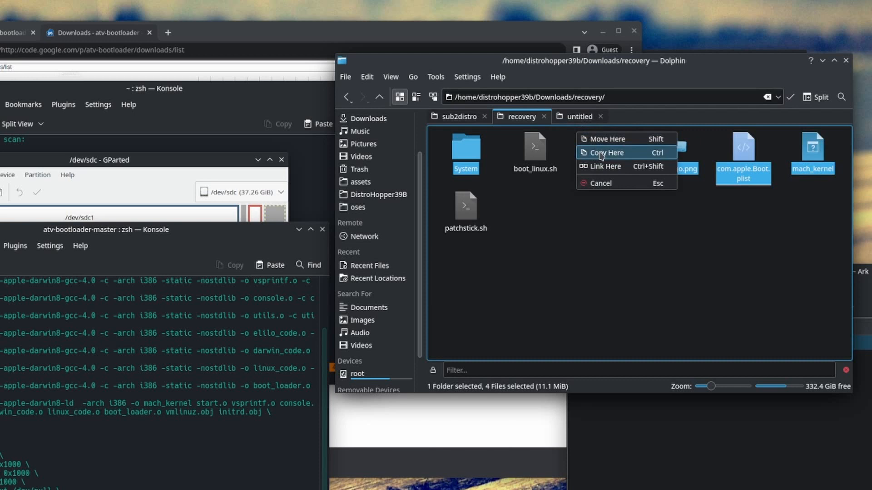
left_click(605, 153)
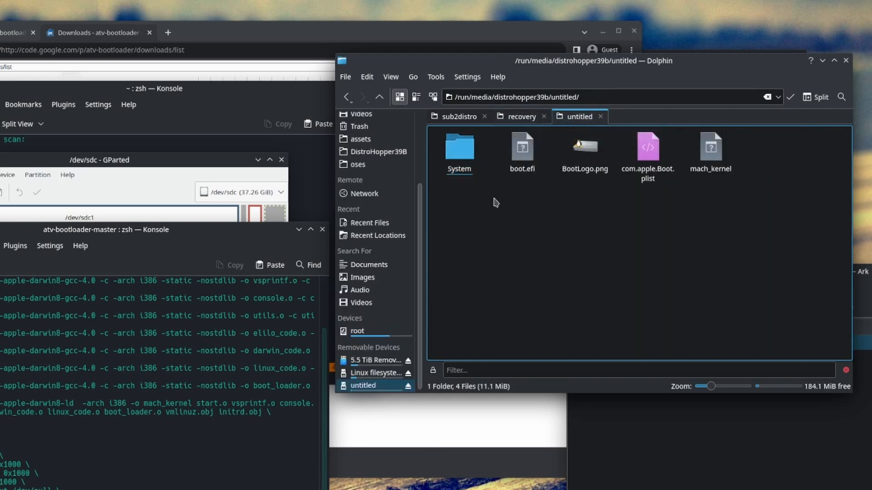
- Check the copied System folder on the untitled volume and select com.apple.Boot.plist
double_click(460, 146)
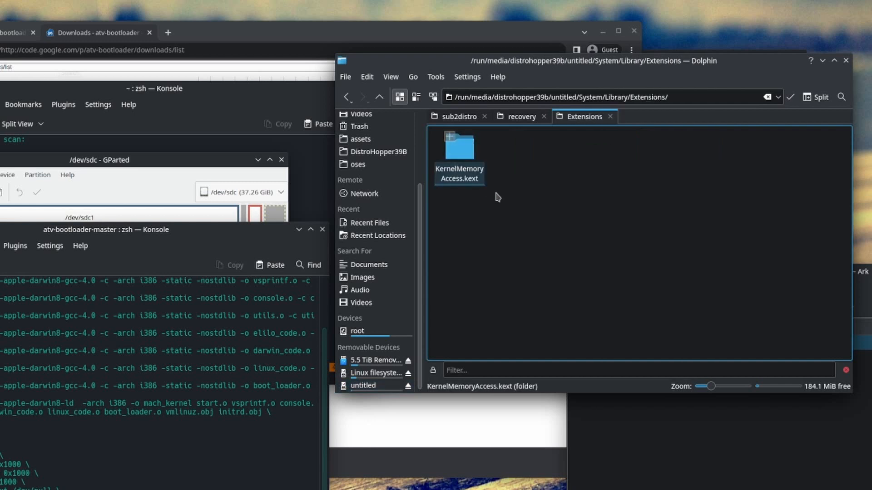
left_click(380, 97)
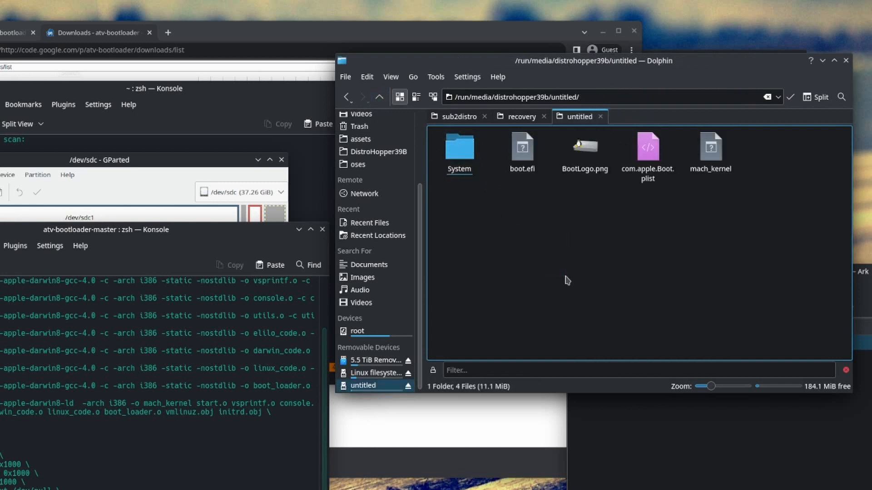
mouse_move(322, 230)
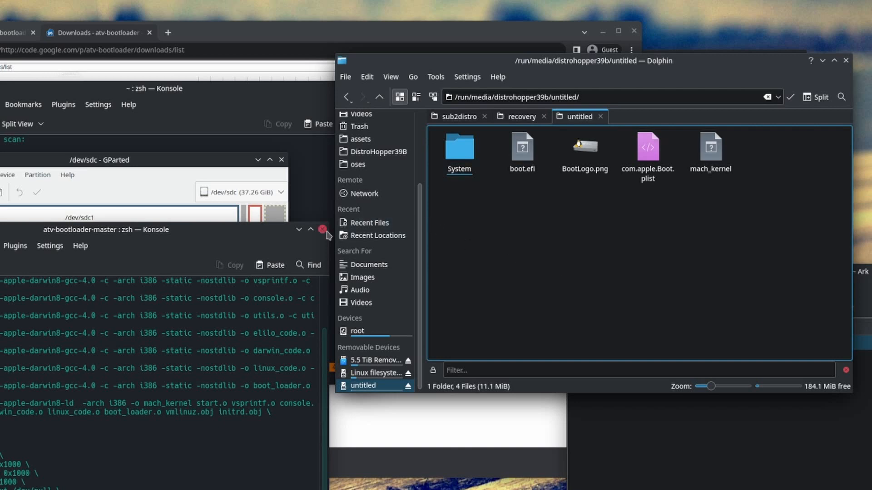
left_click(324, 229)
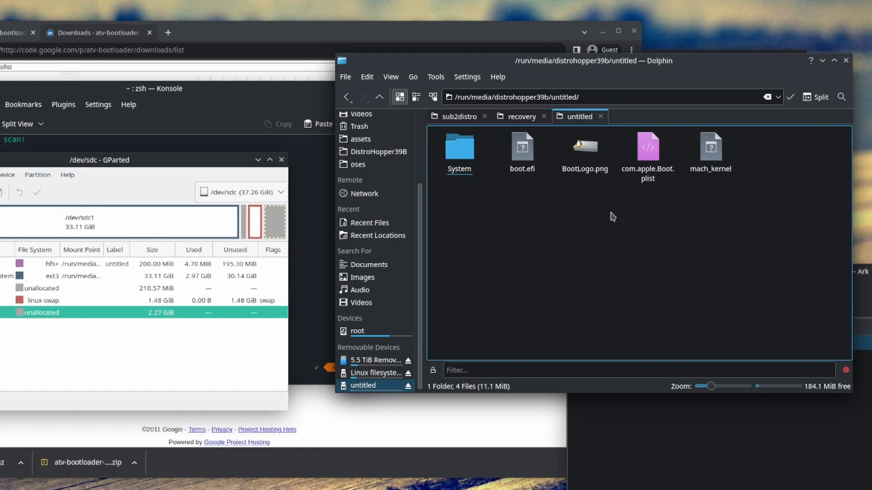
left_click(647, 150)
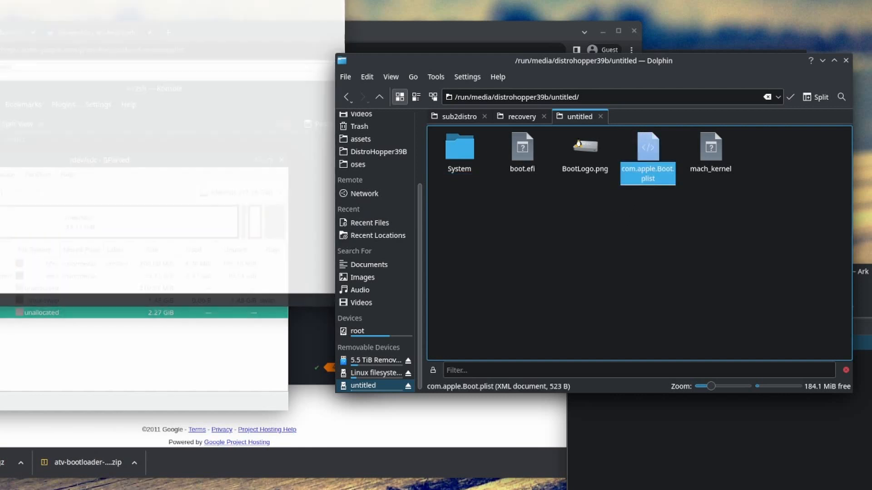
- Set com.apple.Boot.plist's Kernel Flags to rw root=UUID=6c42e766-ef12-4b15-87b8-172eed0305af in Notepadqq
right_click(646, 156)
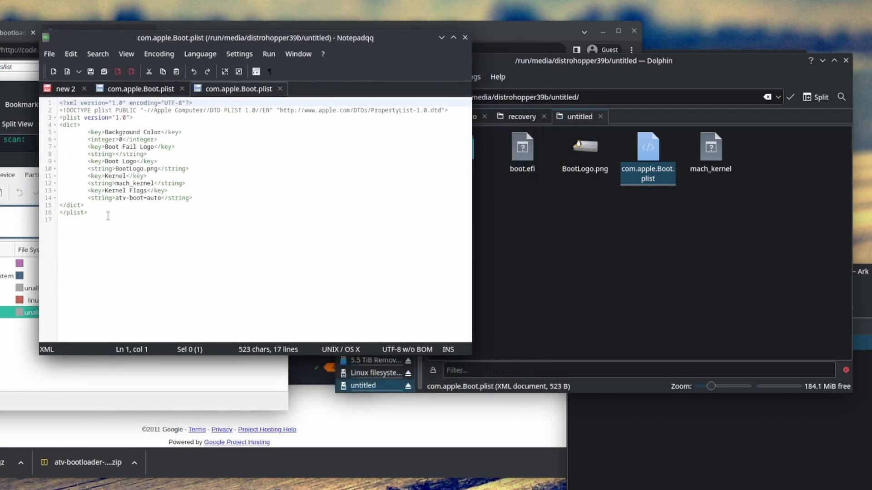
double_click(138, 198)
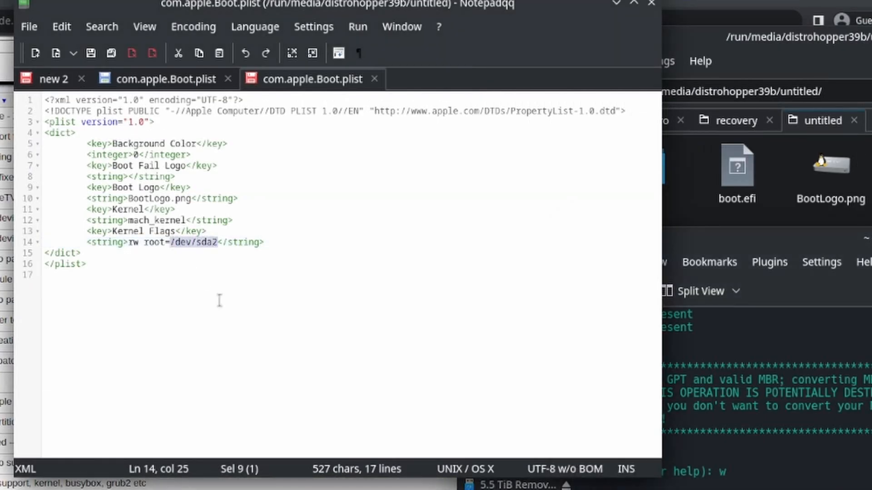
type("UUID")
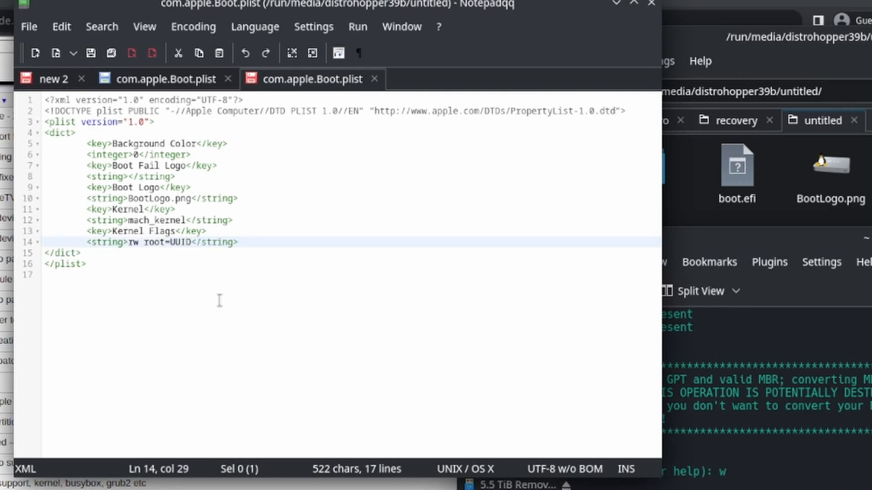
type("6c42e766-ef12-4b15-87b8-172eed0305af")
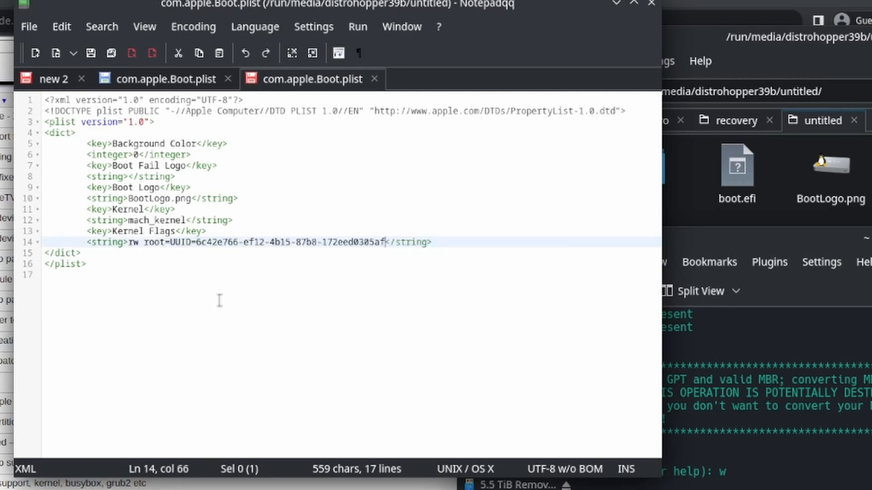